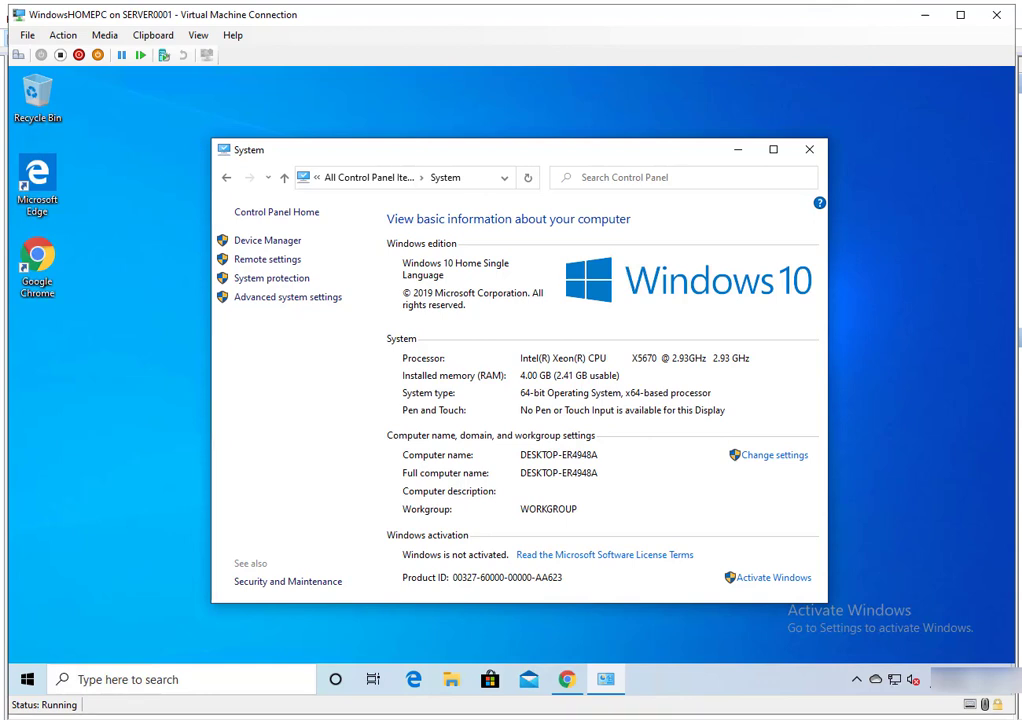
mouse_move(658, 472)
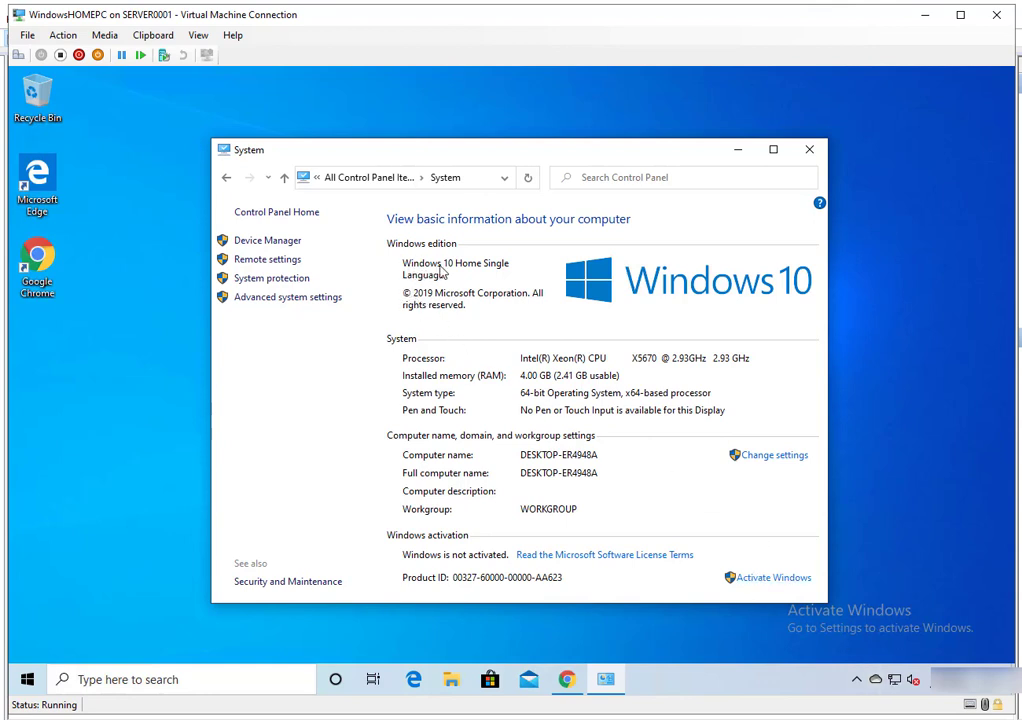
mouse_move(464, 272)
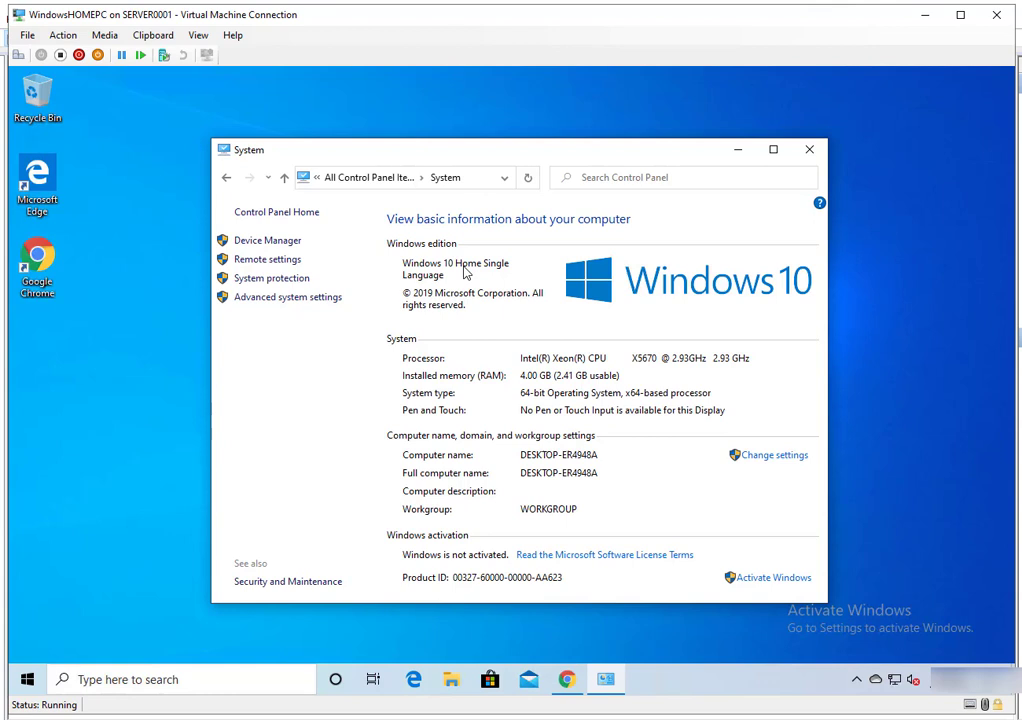
mouse_move(440, 276)
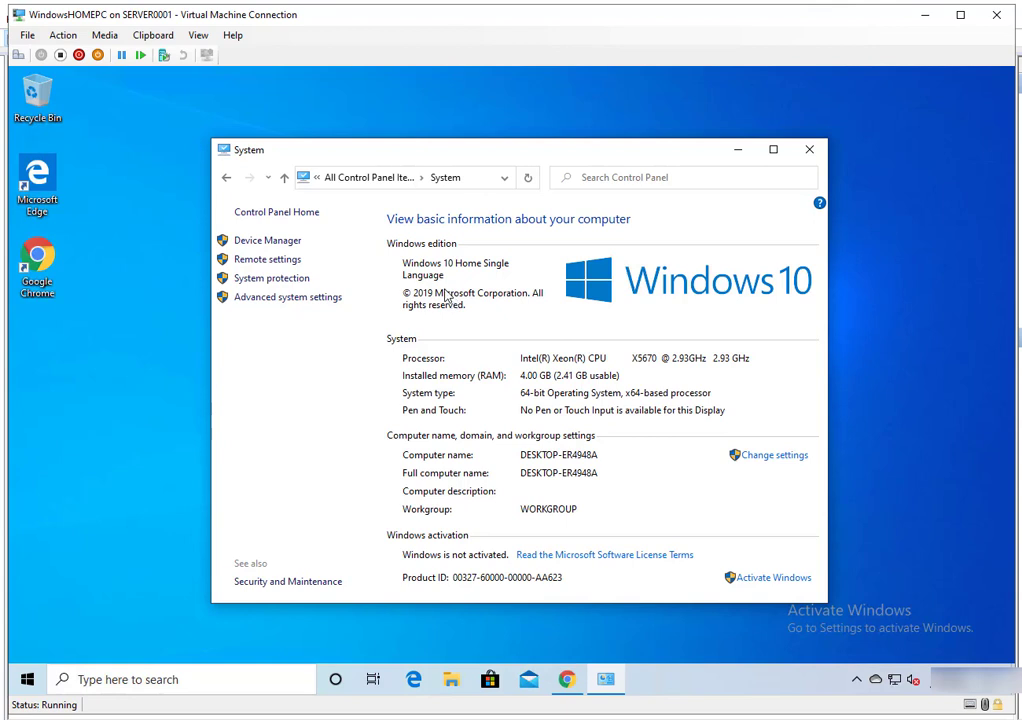
mouse_move(450, 292)
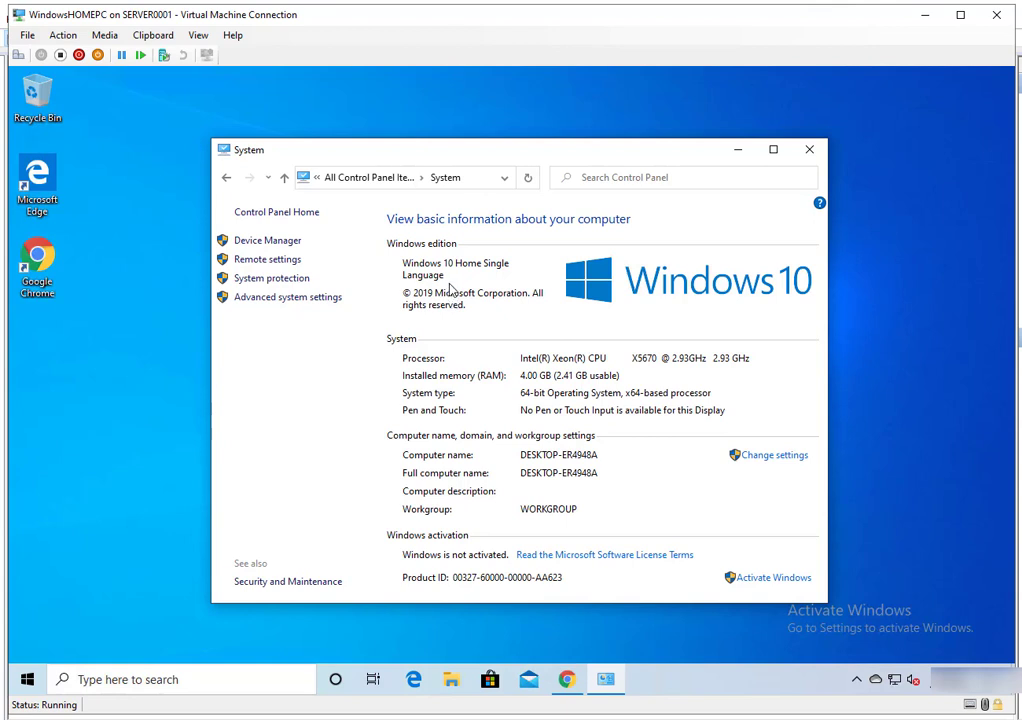
mouse_move(304, 488)
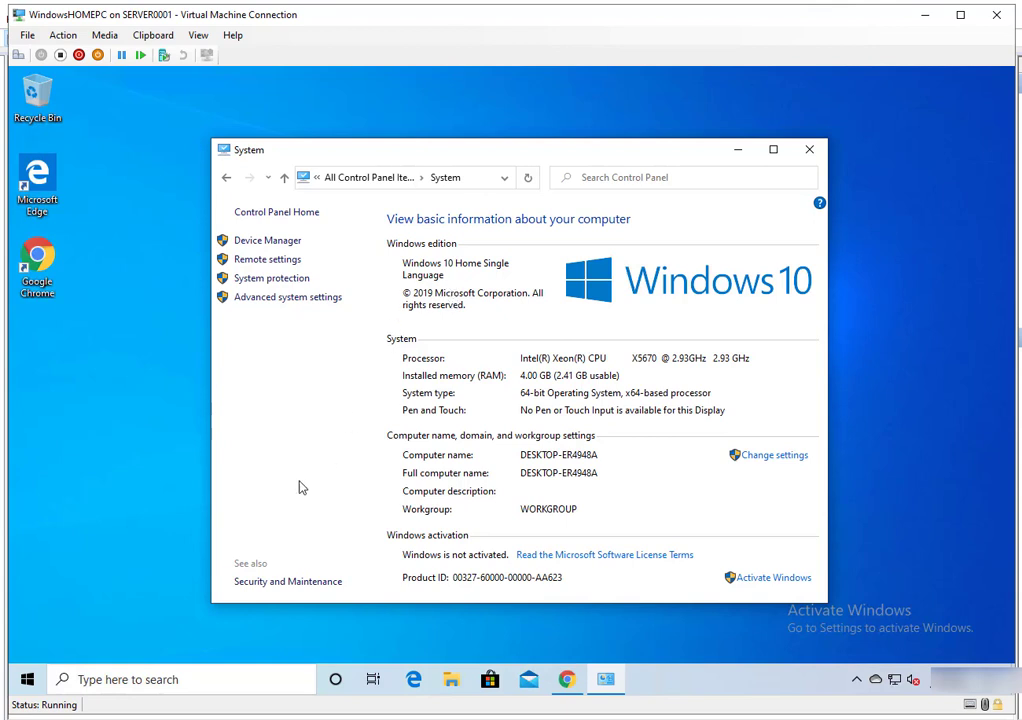
mouse_move(304, 464)
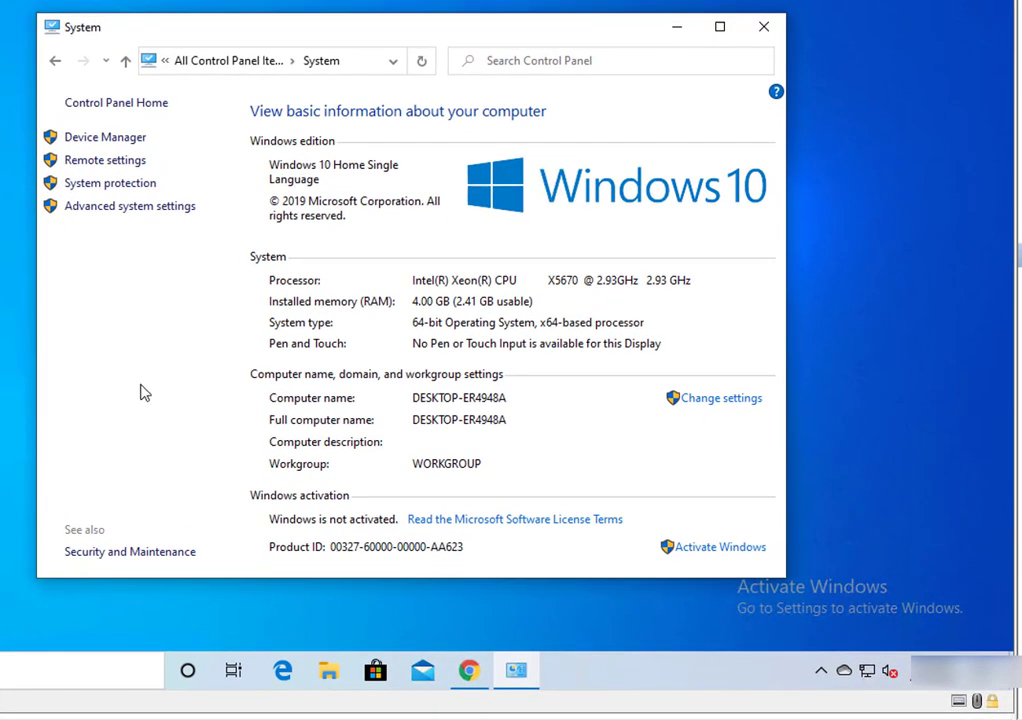
mouse_move(212, 504)
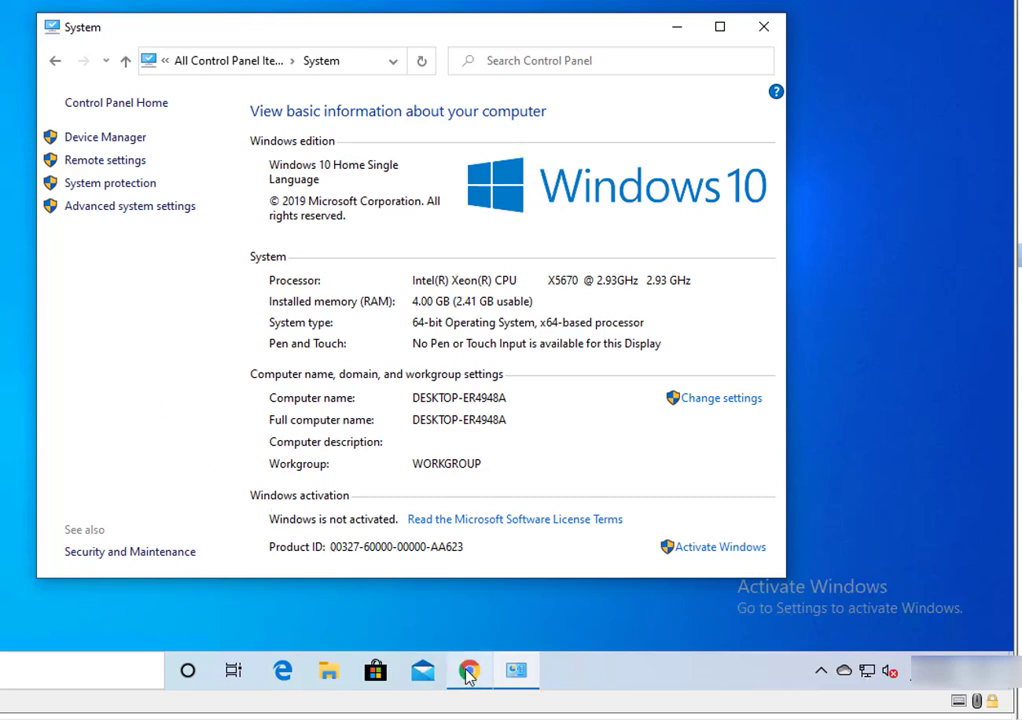
Step: Switch to Chrome and navigate to portal.office.com, reaching the Microsoft sign-in page
left_click(468, 670)
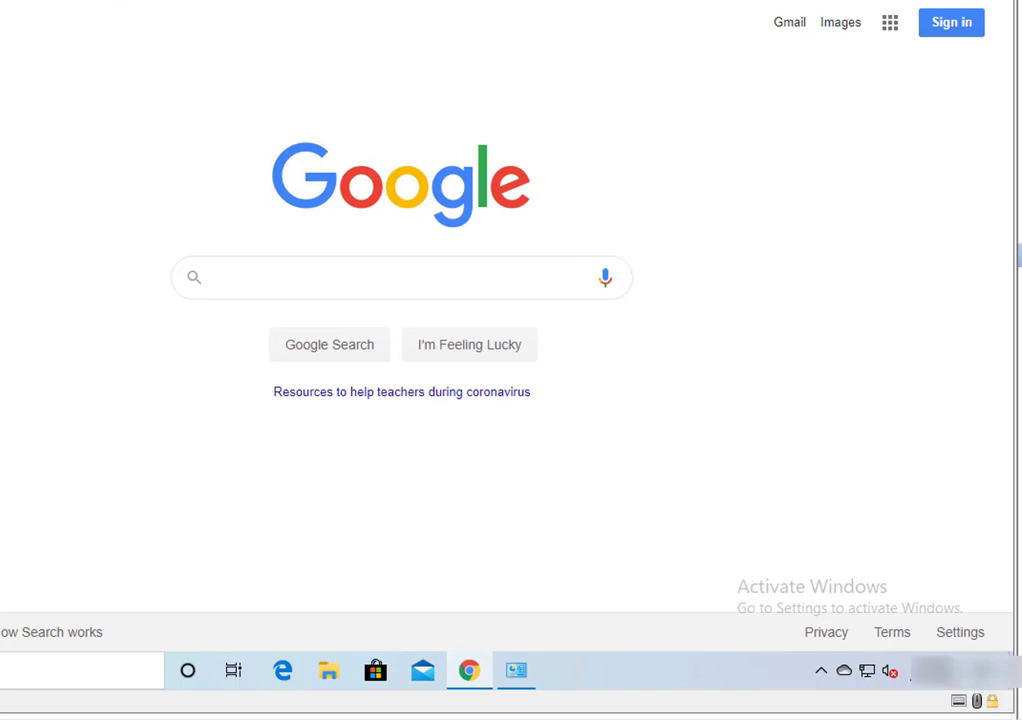
type("pr")
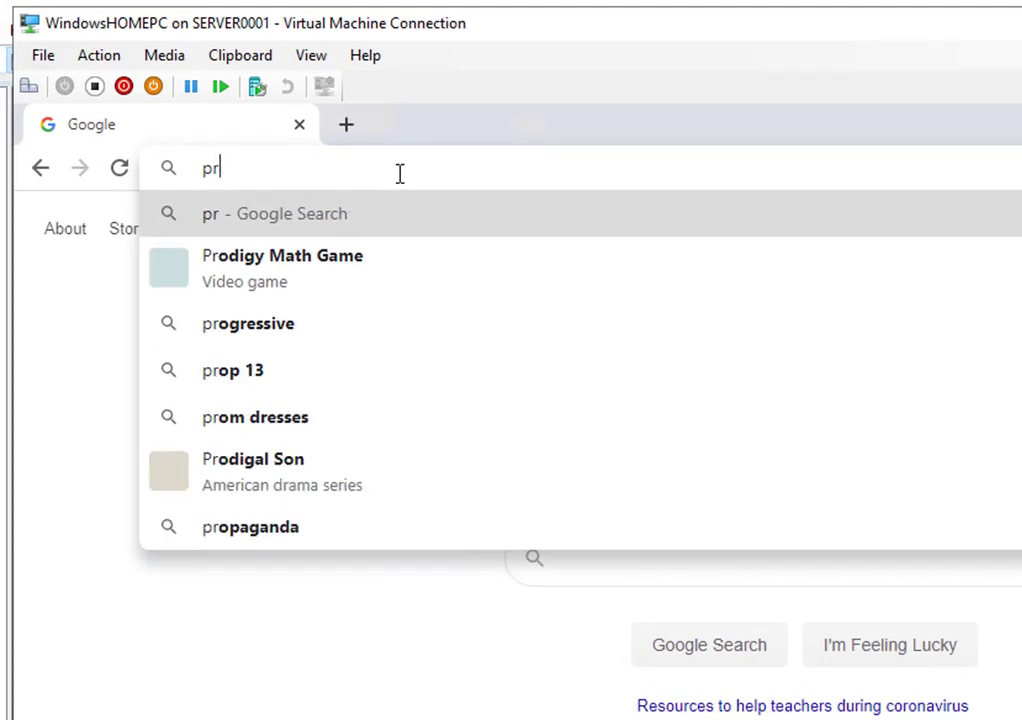
type("ortal.office.com")
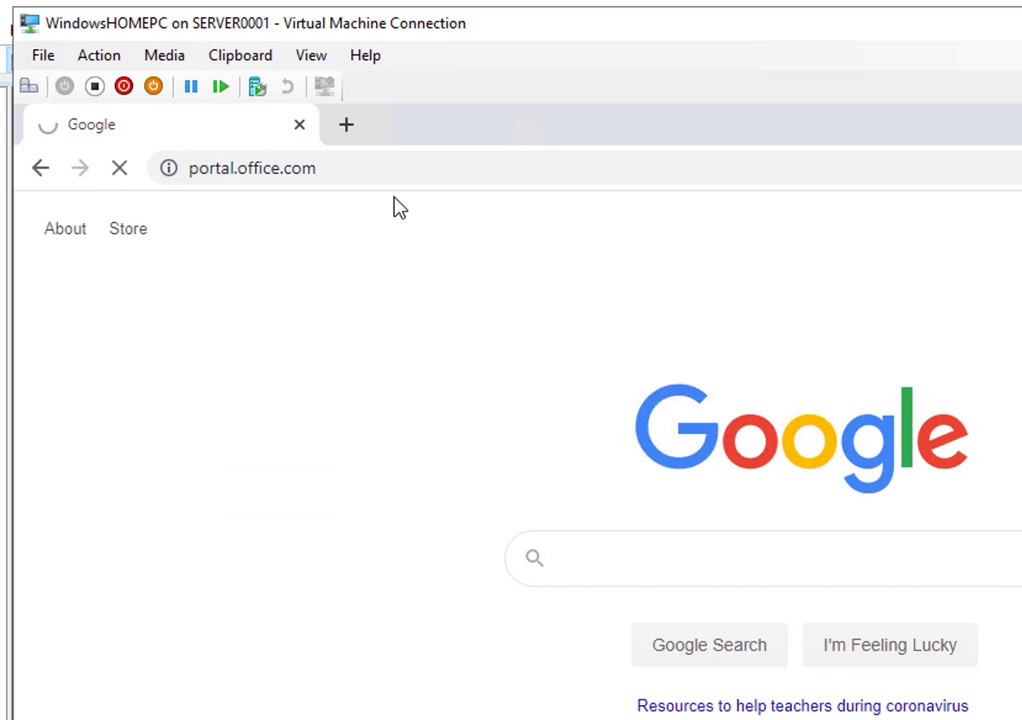
left_click(252, 168)
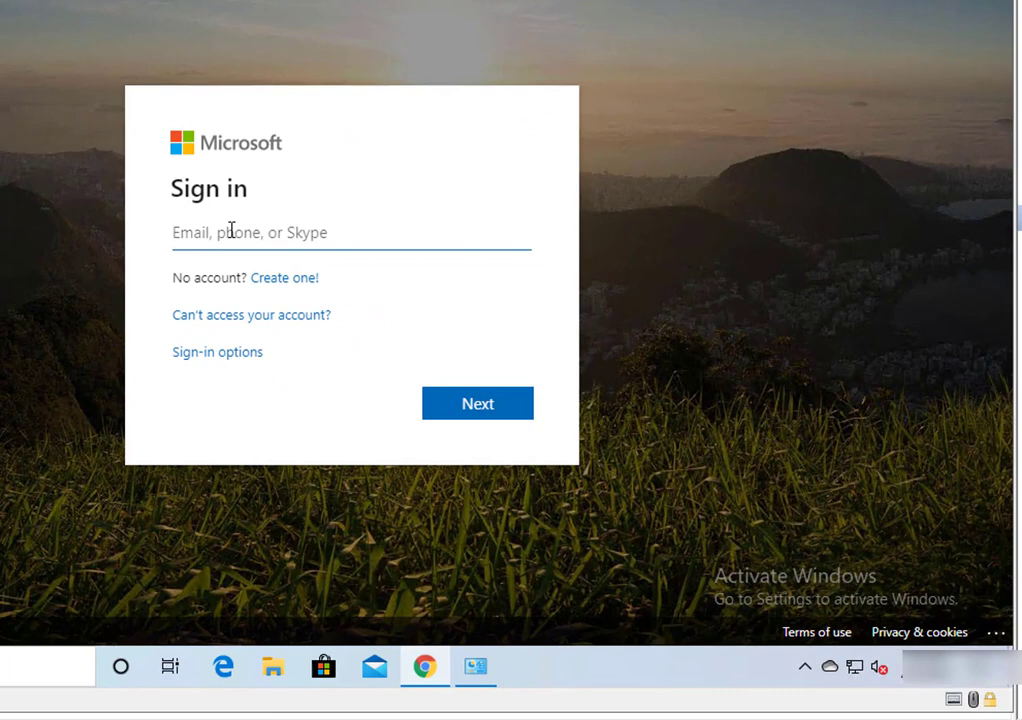
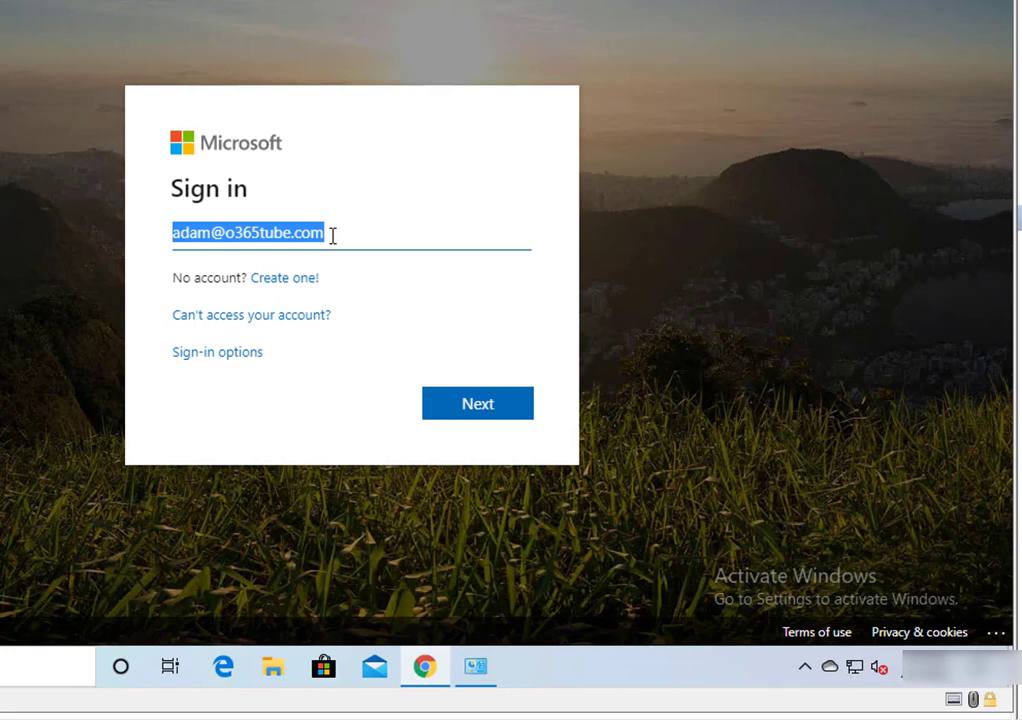
left_click(360, 236)
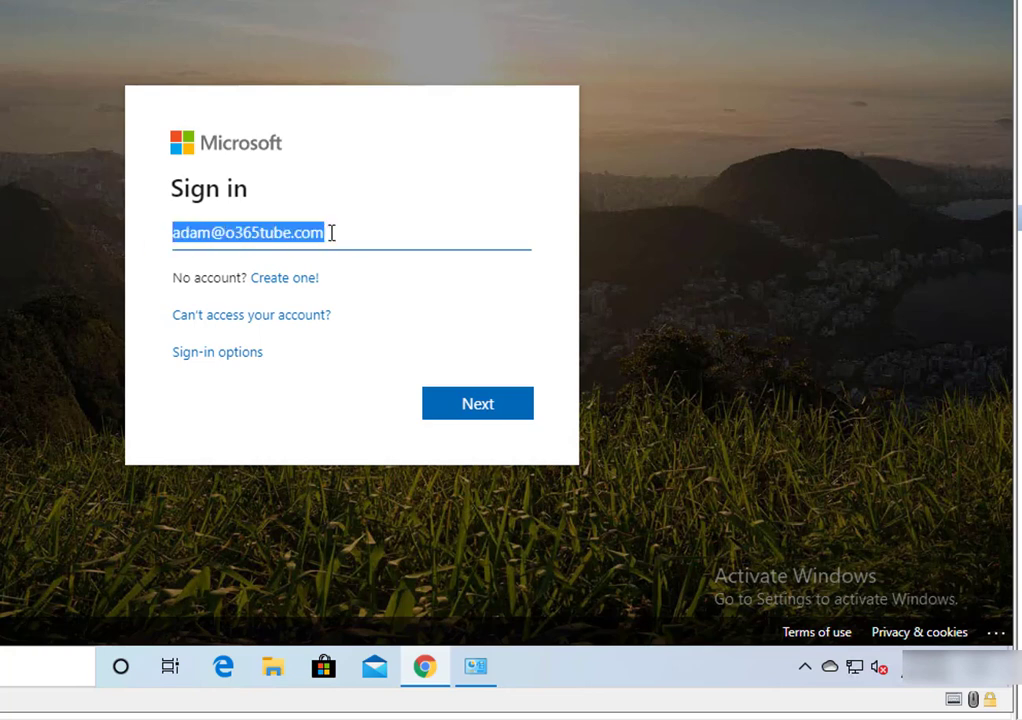
left_click(476, 404)
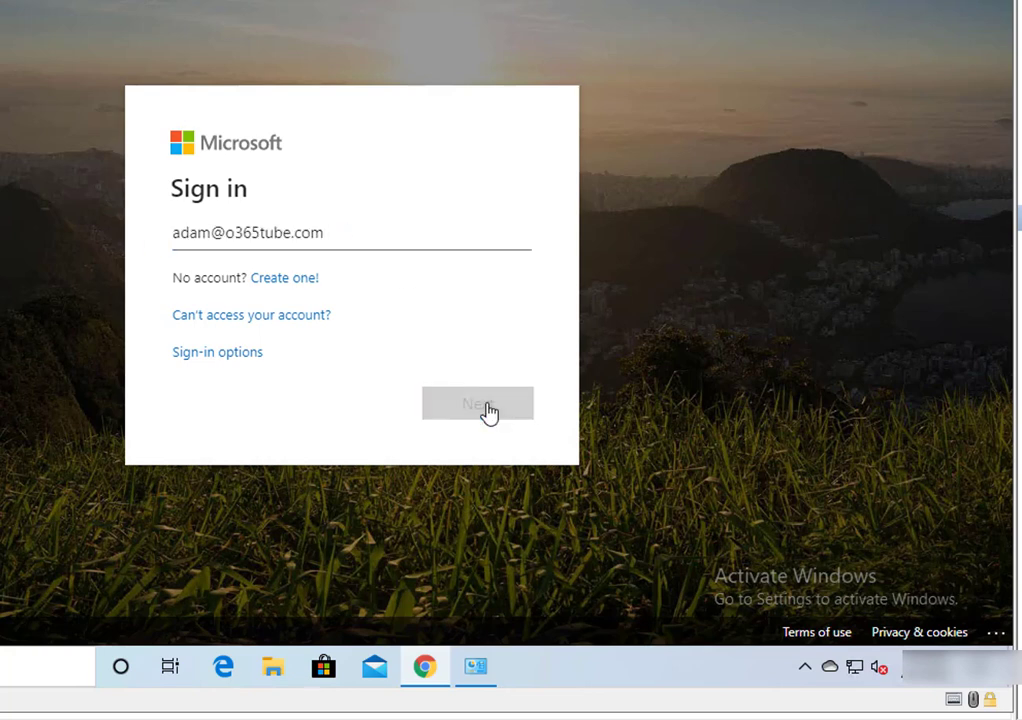
Step: Enter the account password and submit it, getting an incorrect-password error
left_click(476, 404)
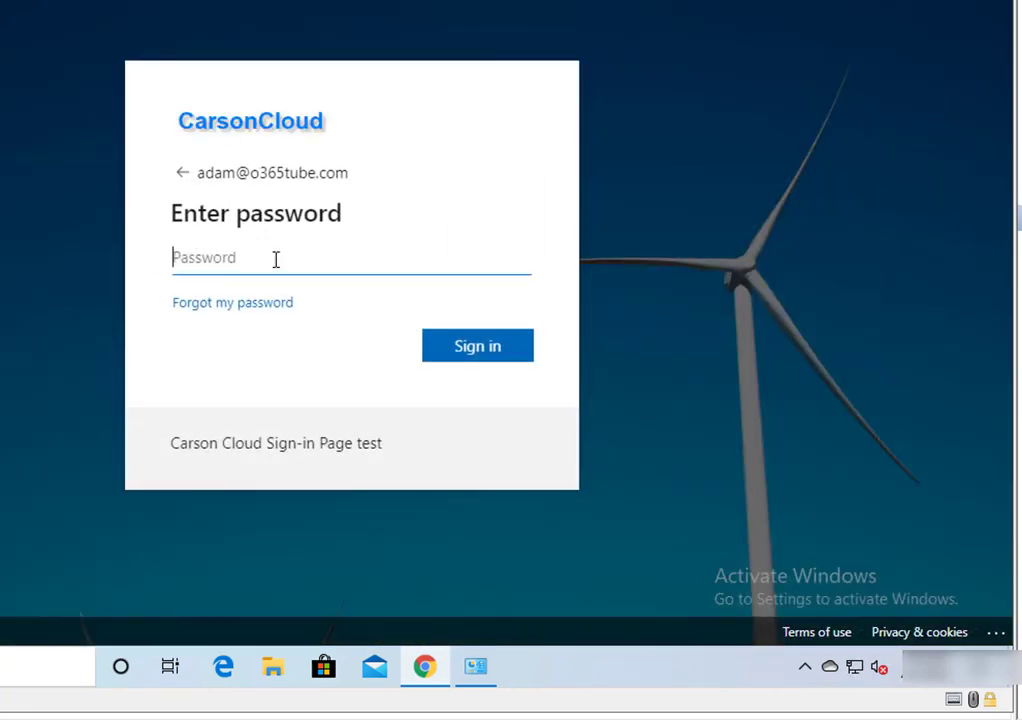
type("password")
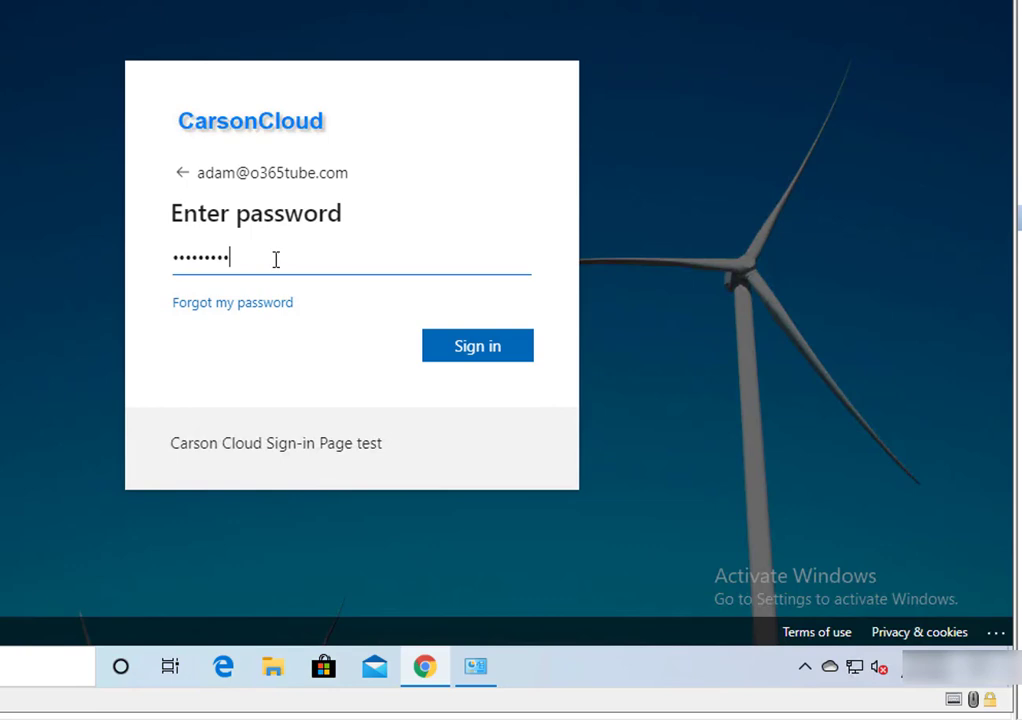
left_click(476, 344)
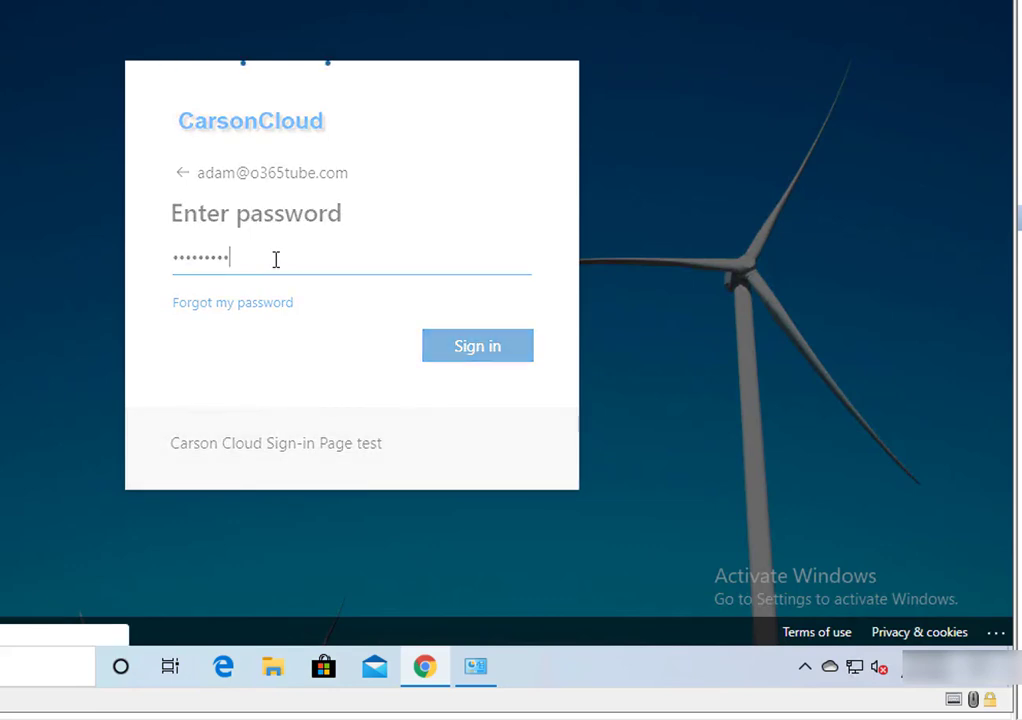
left_click(476, 344)
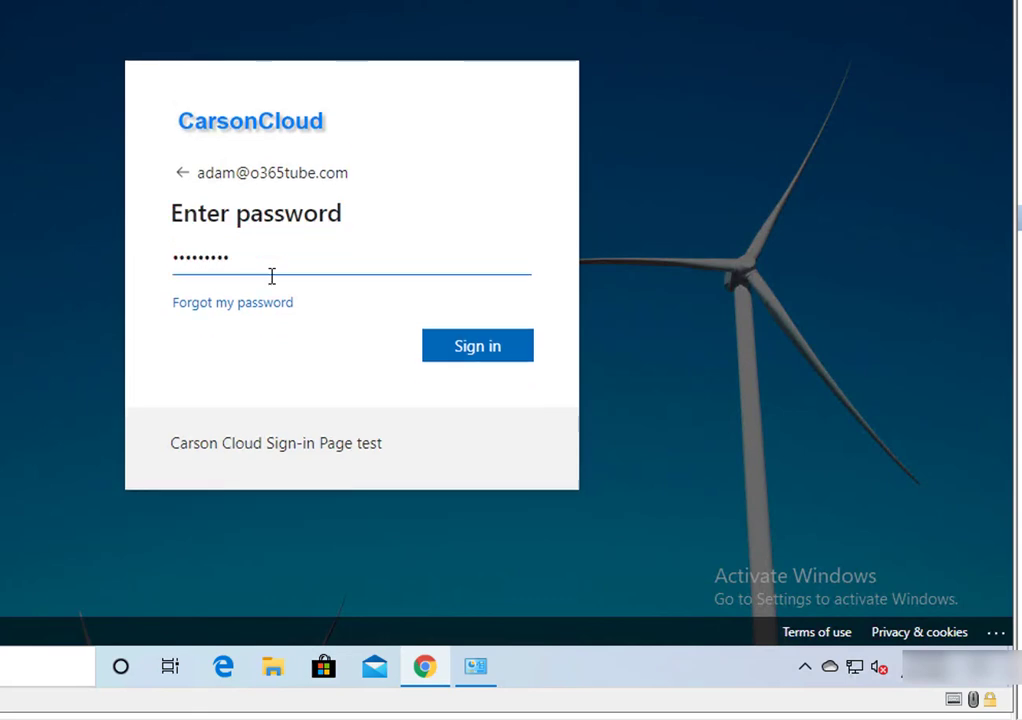
Step: Re-enter the password, sign in successfully and confirm Yes to stay signed in
left_click(476, 344)
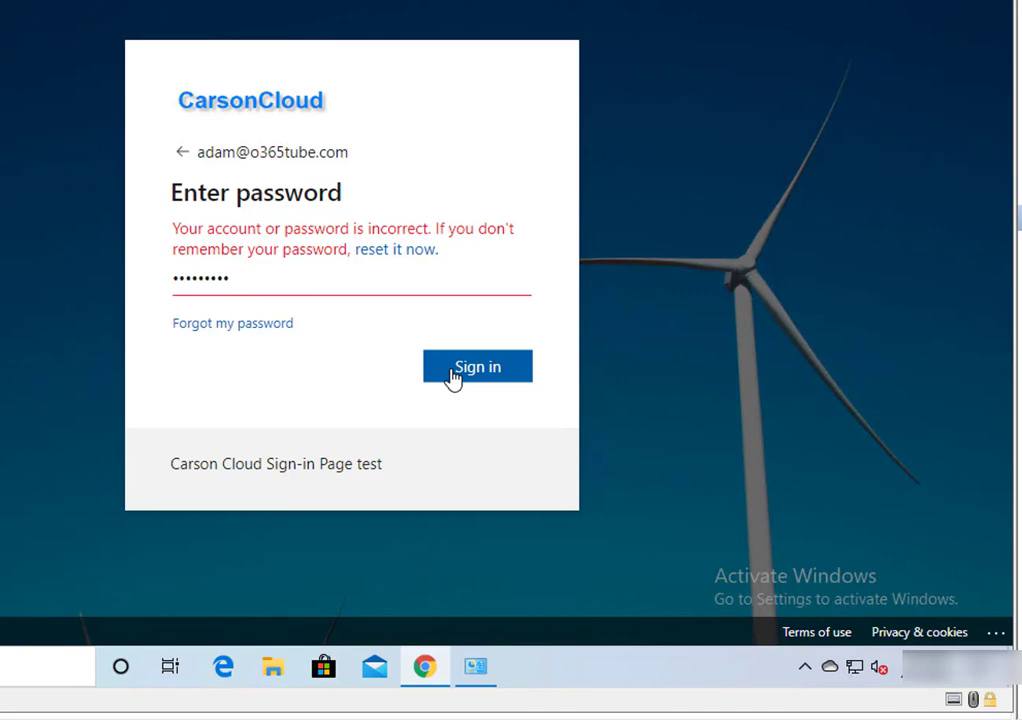
left_click(476, 366)
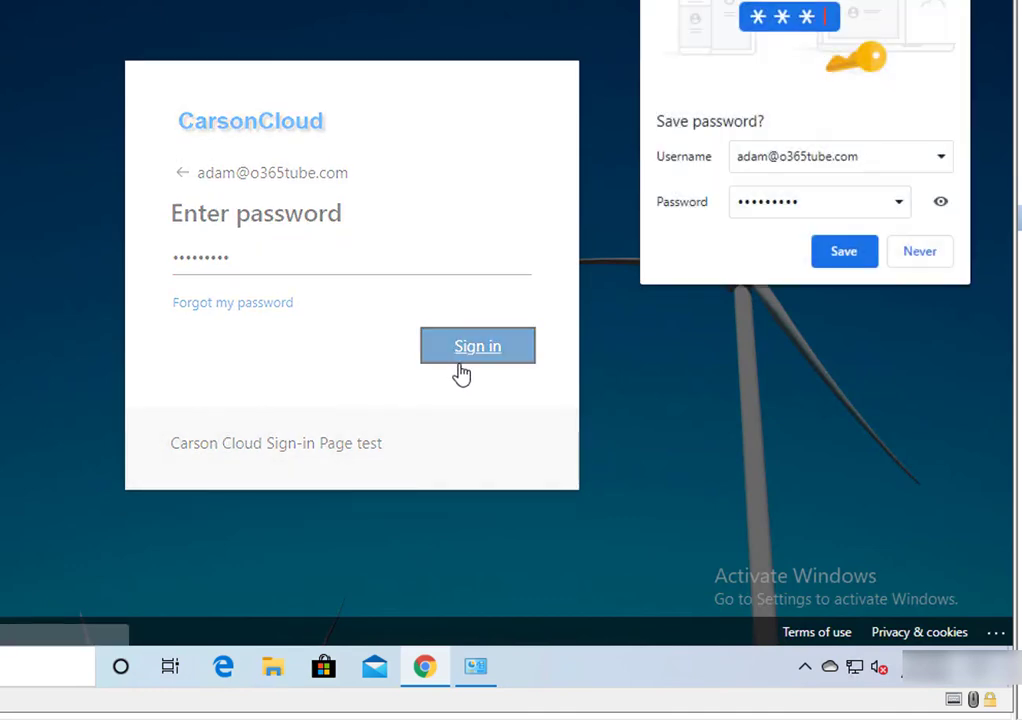
left_click(476, 346)
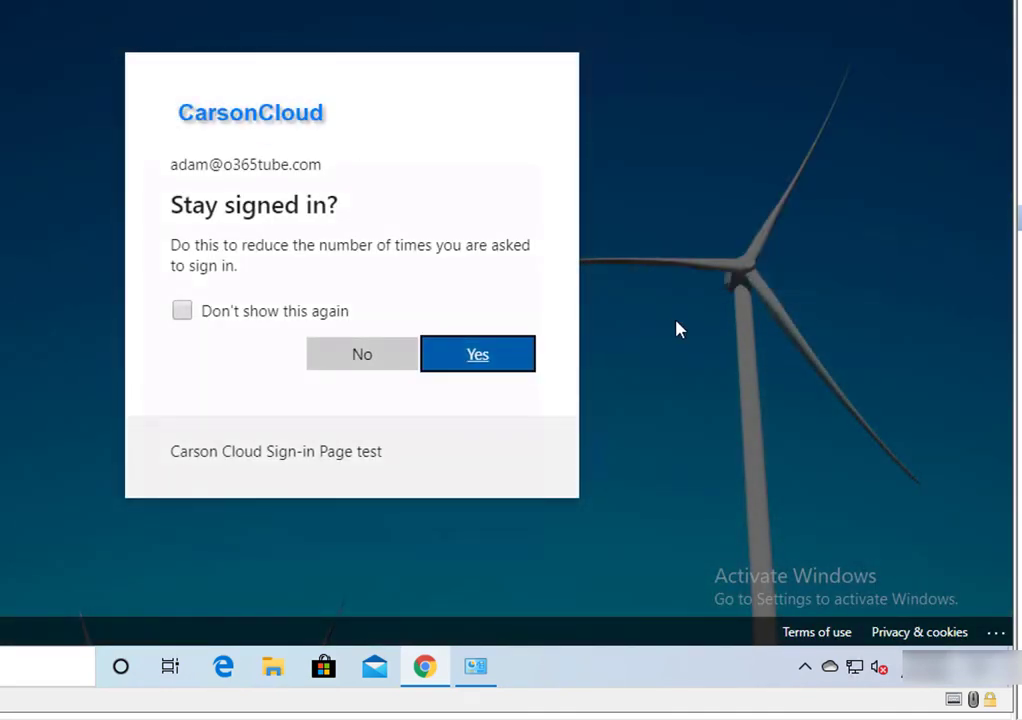
mouse_move(230, 240)
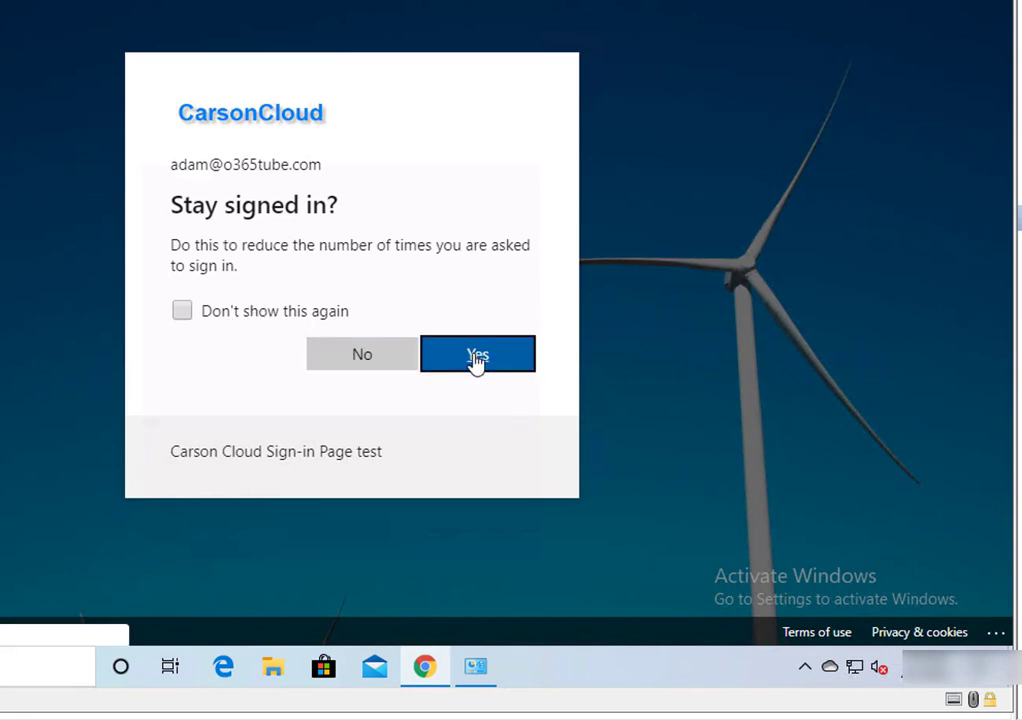
left_click(478, 354)
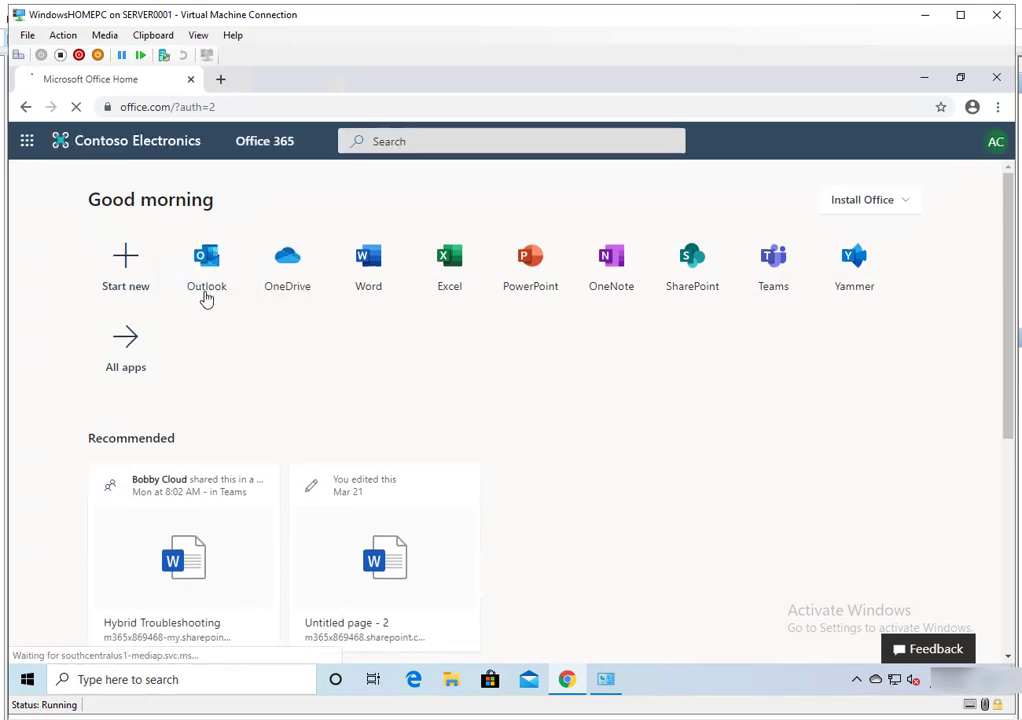
Step: On the Office 365 home page, expand the Install Office menu showing Office 365 apps
left_click(206, 260)
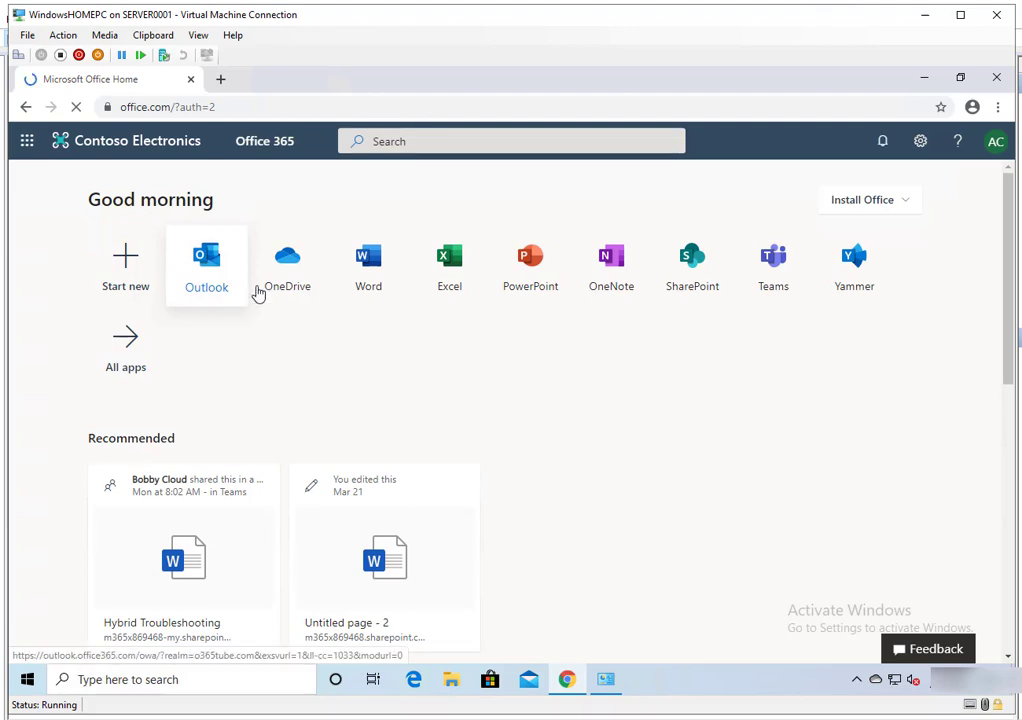
left_click(288, 260)
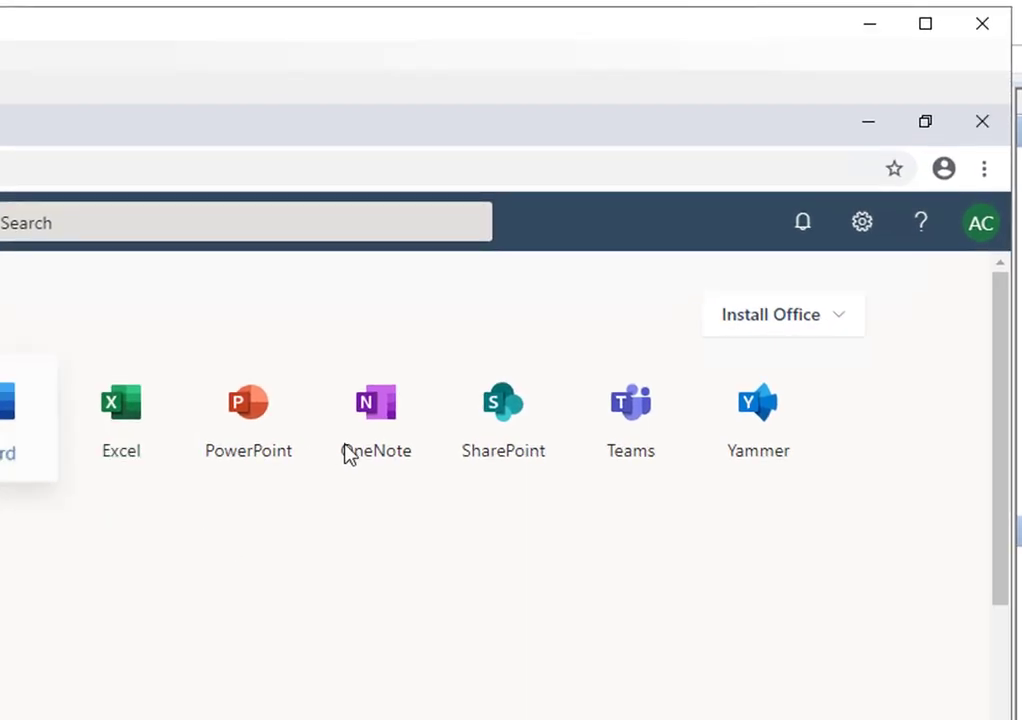
mouse_move(784, 314)
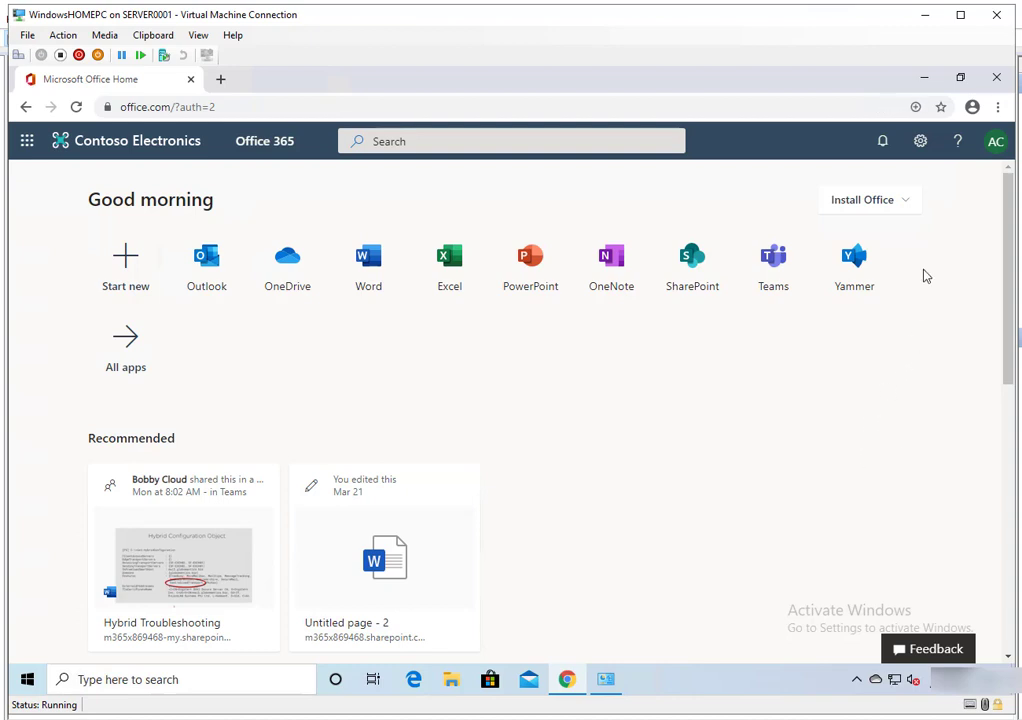
left_click(868, 200)
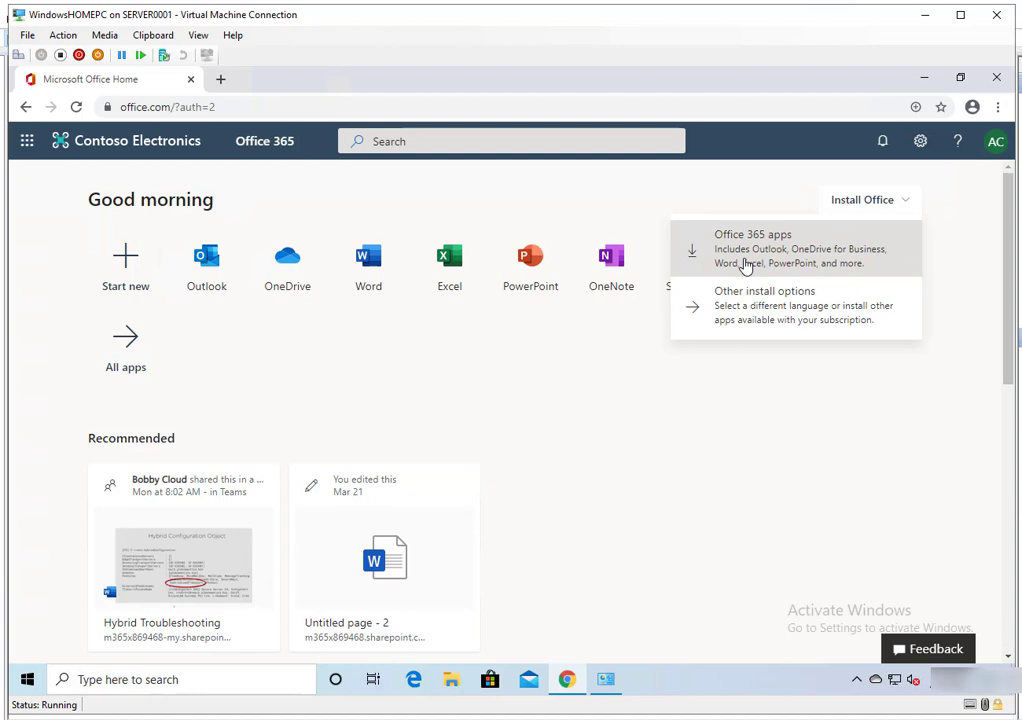
Step: Download the Office 365 apps installer, dismiss the help dialog and run the Setup .exe
left_click(750, 248)
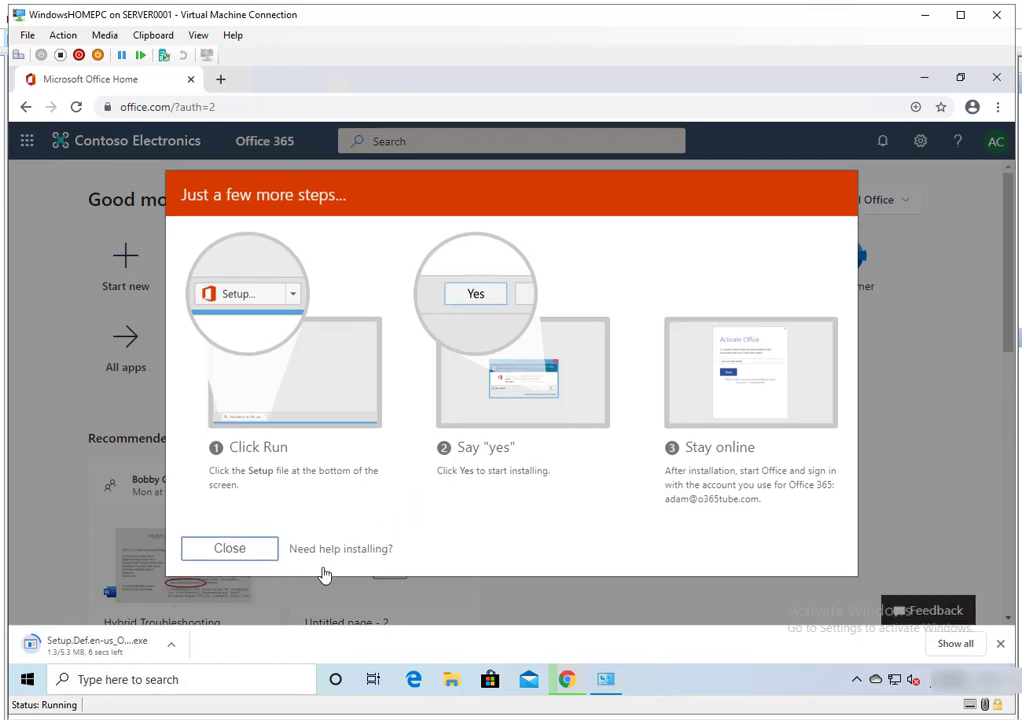
mouse_move(448, 396)
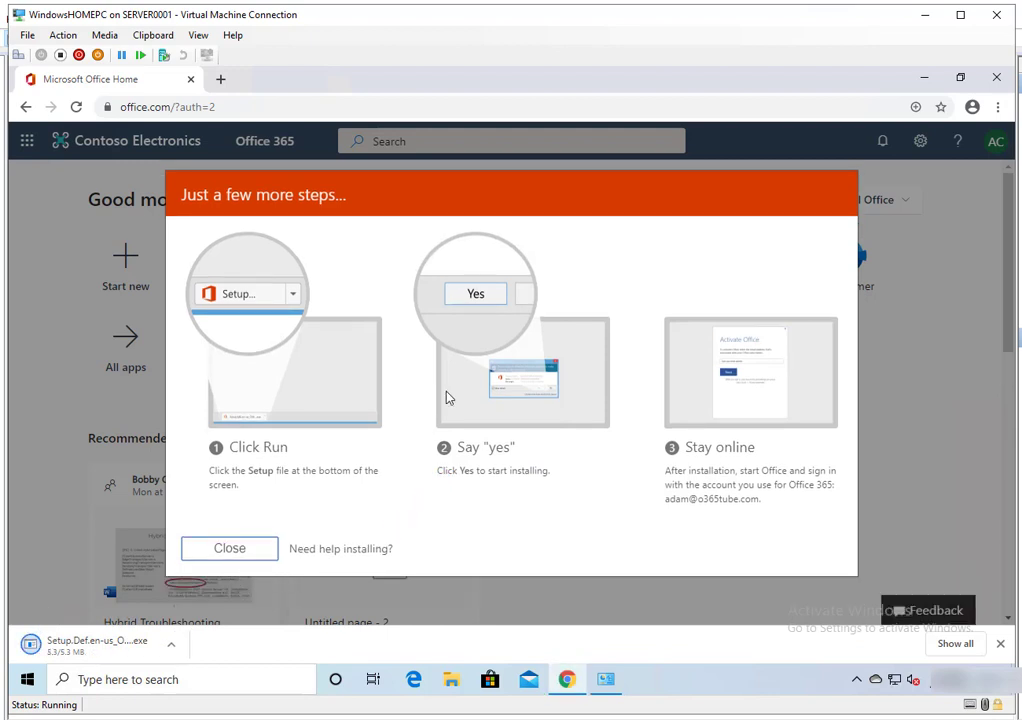
mouse_move(618, 226)
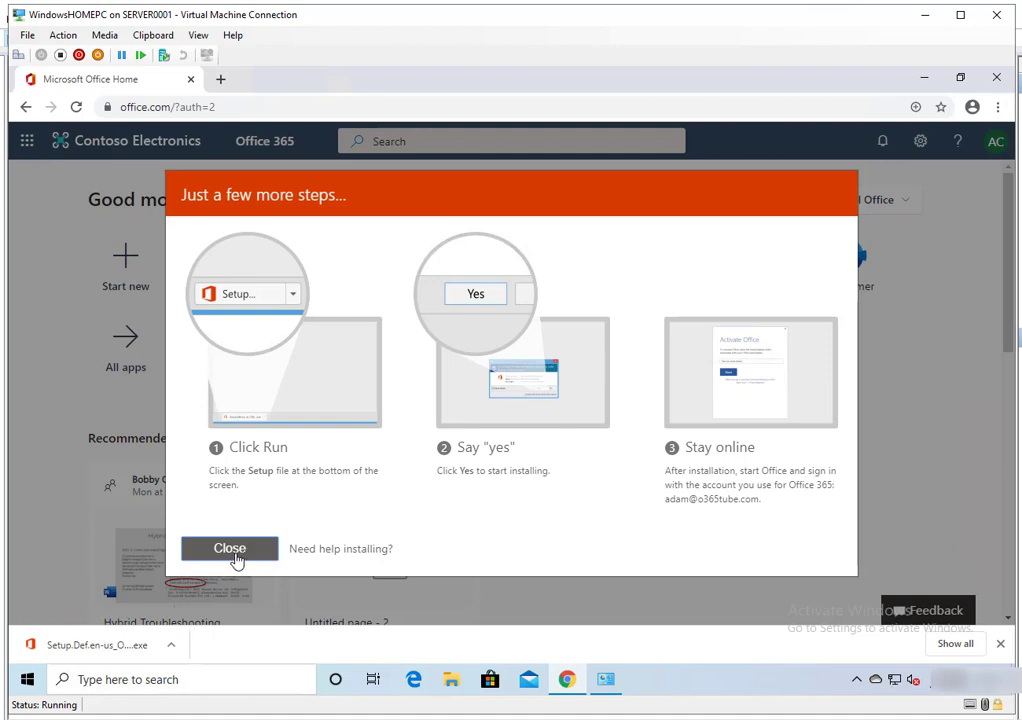
left_click(228, 548)
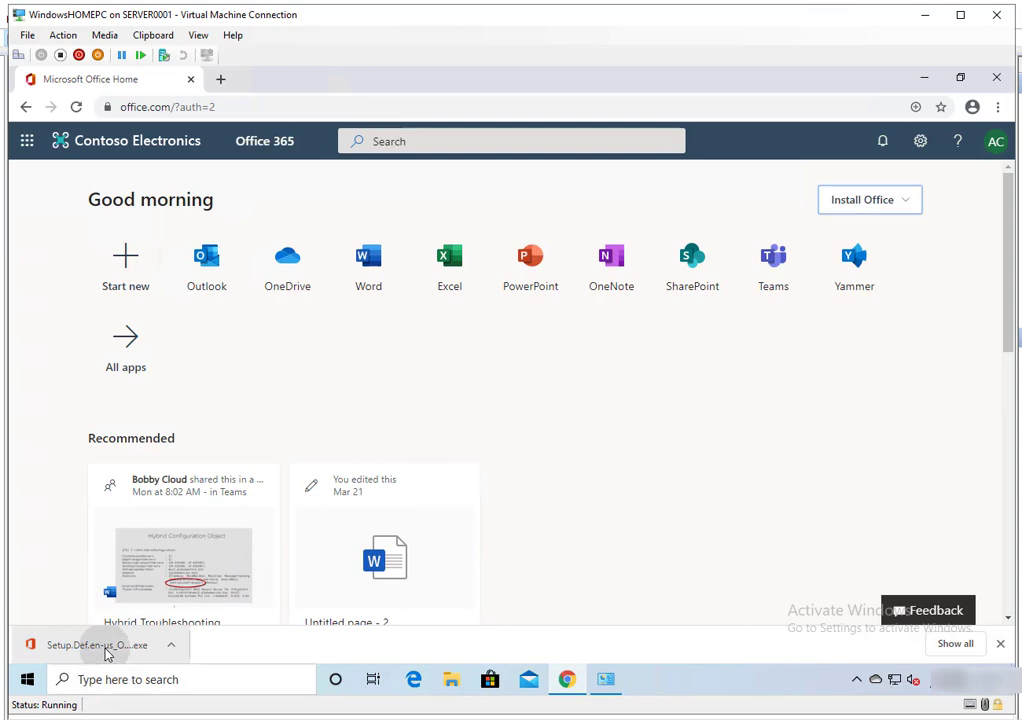
left_click(96, 644)
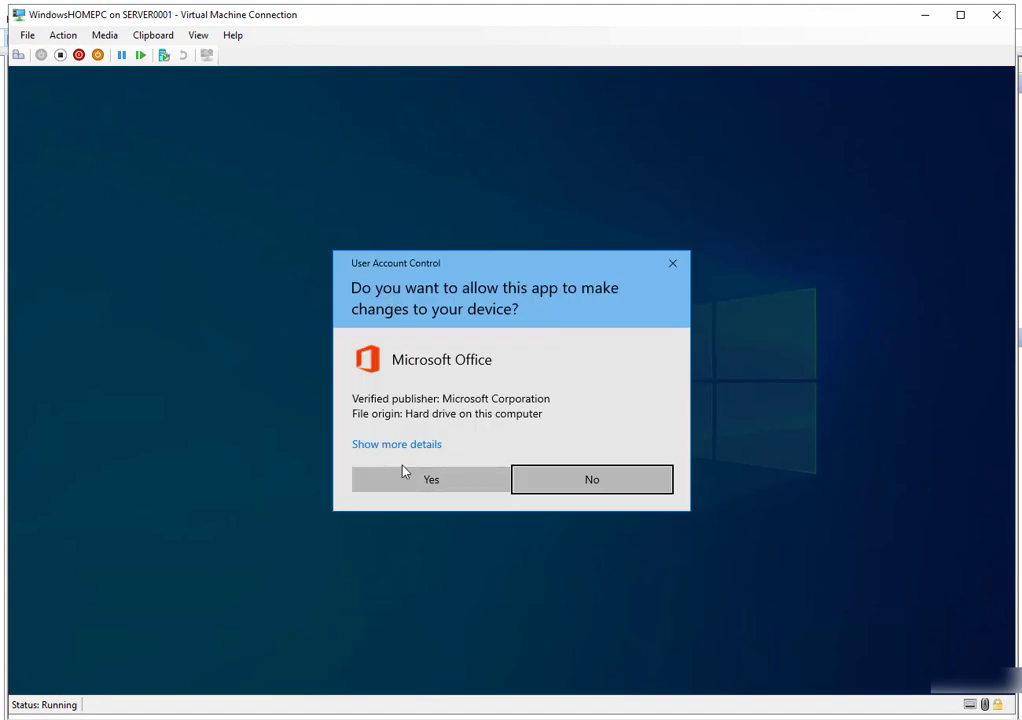
Step: Approve the UAC prompt so the Office installer starts getting things ready
left_click(430, 480)
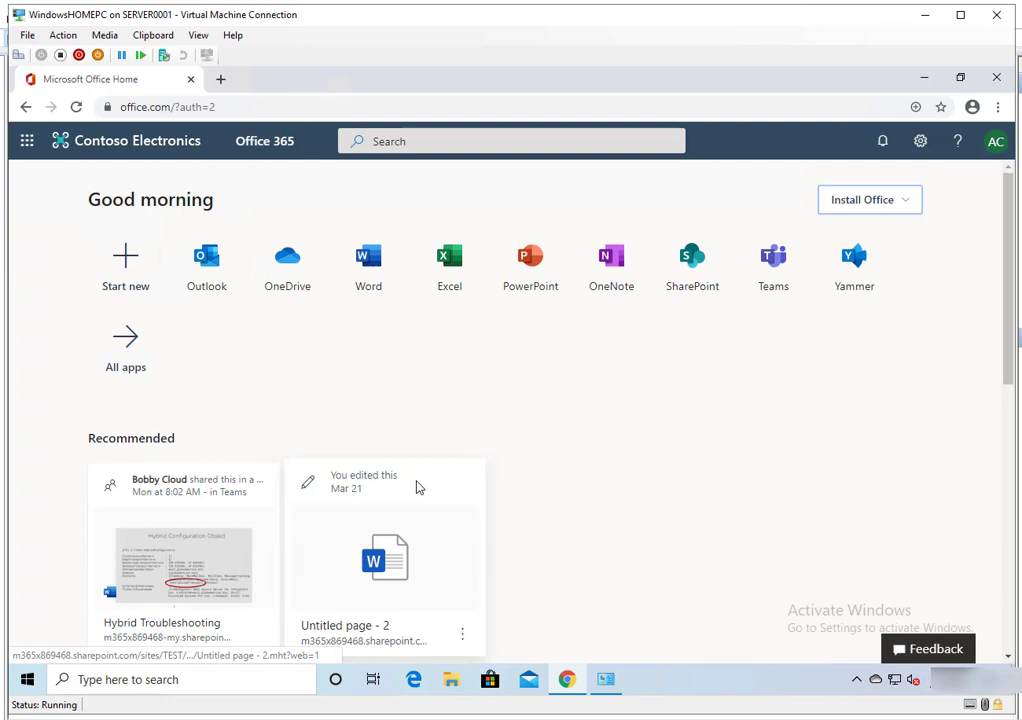
left_click(384, 556)
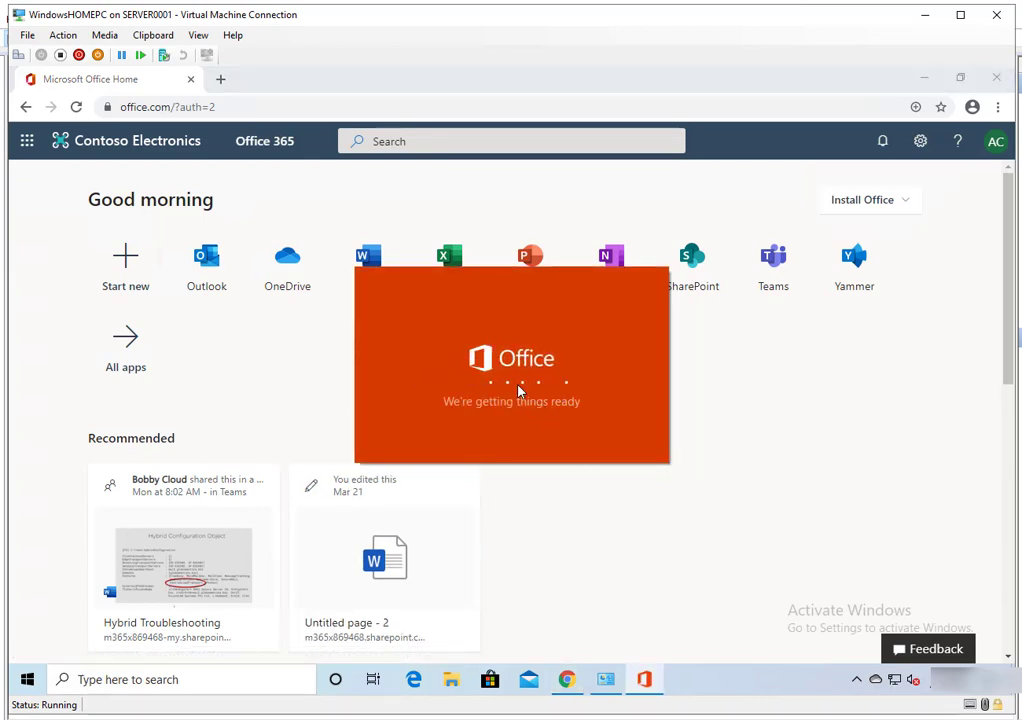
mouse_move(660, 440)
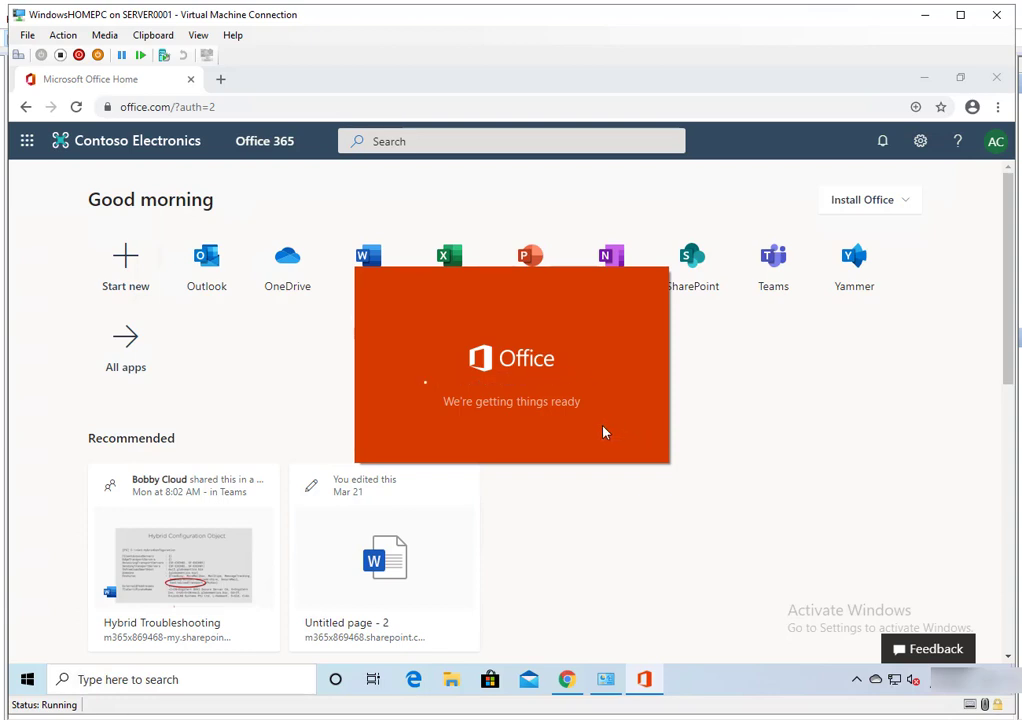
mouse_move(576, 428)
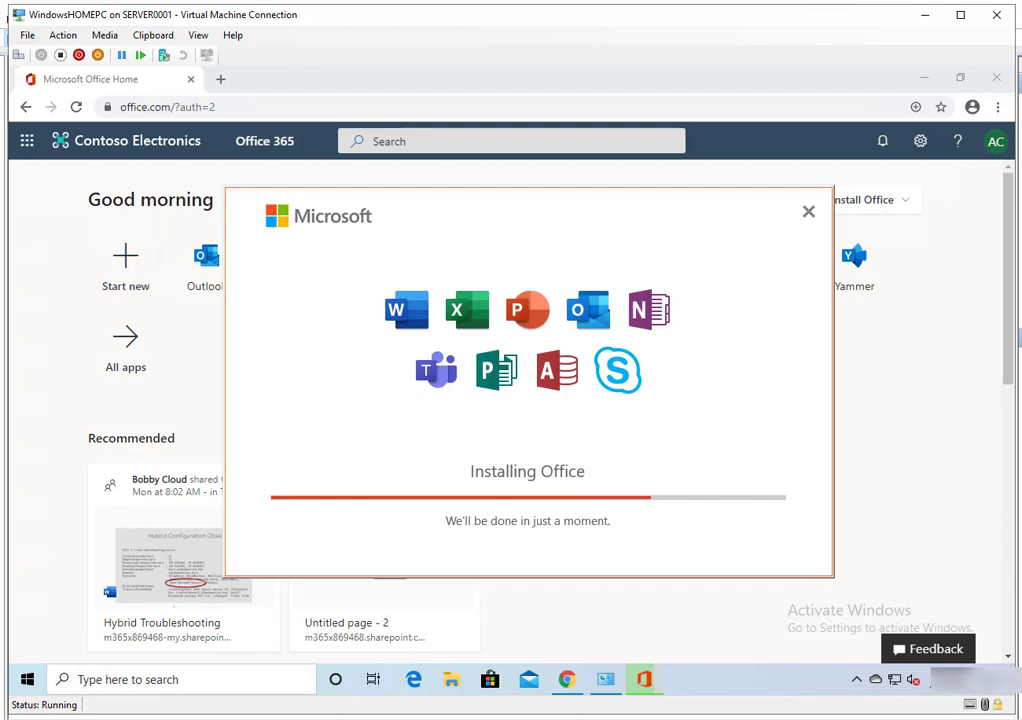
mouse_move(448, 432)
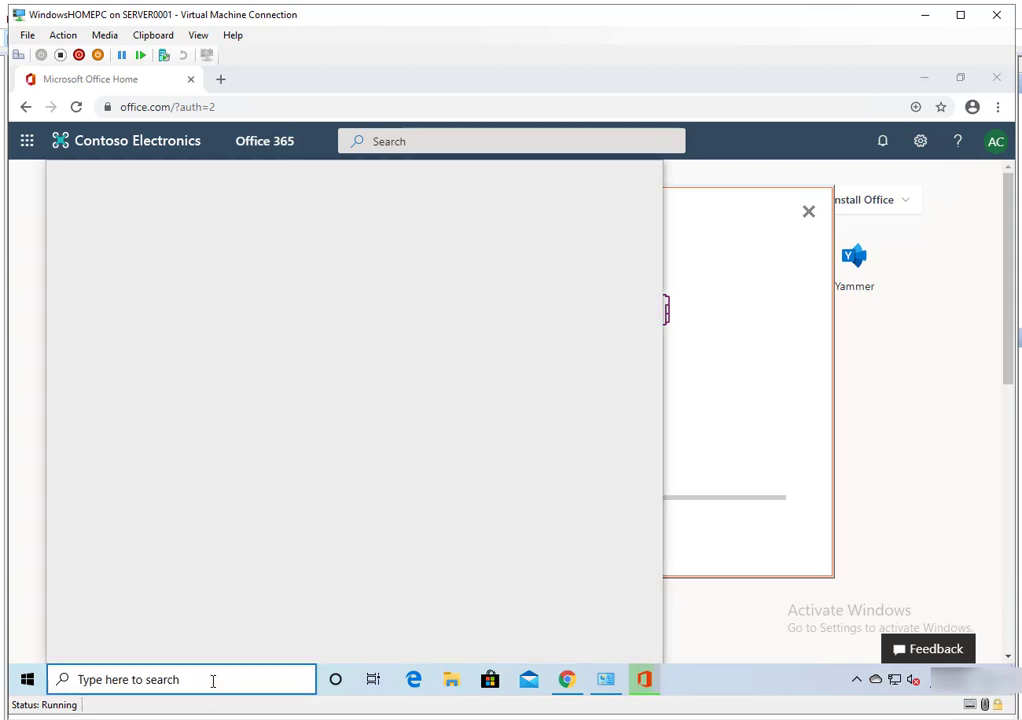
Step: Search the taskbar for 'word', then clear it and search for 'excel'
left_click(180, 680)
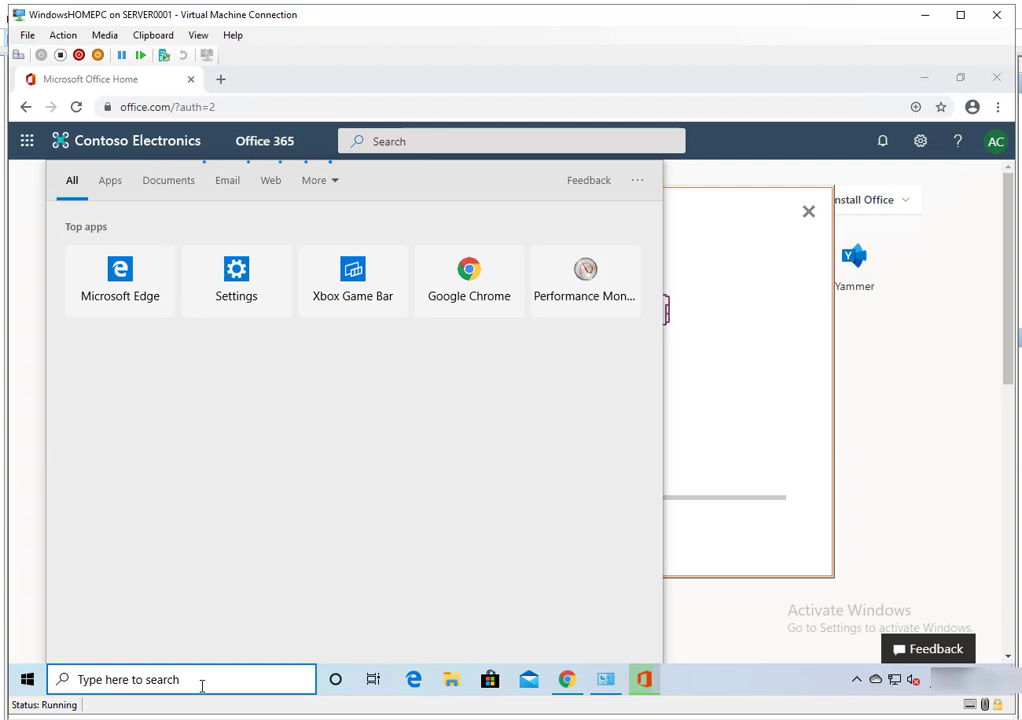
type("word")
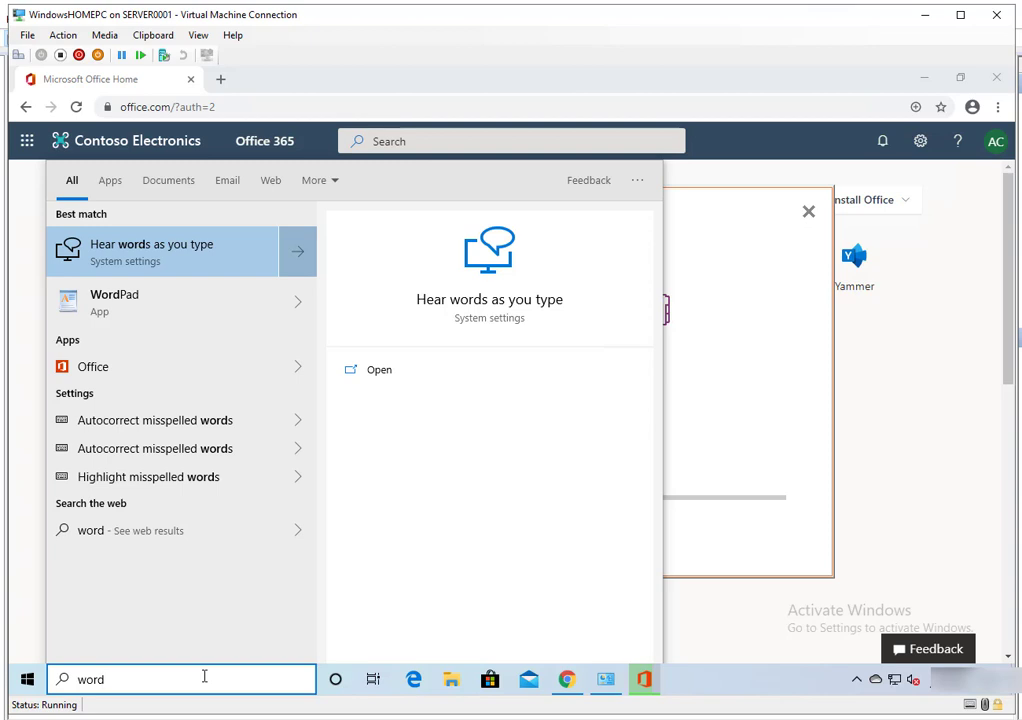
key("Backspace")
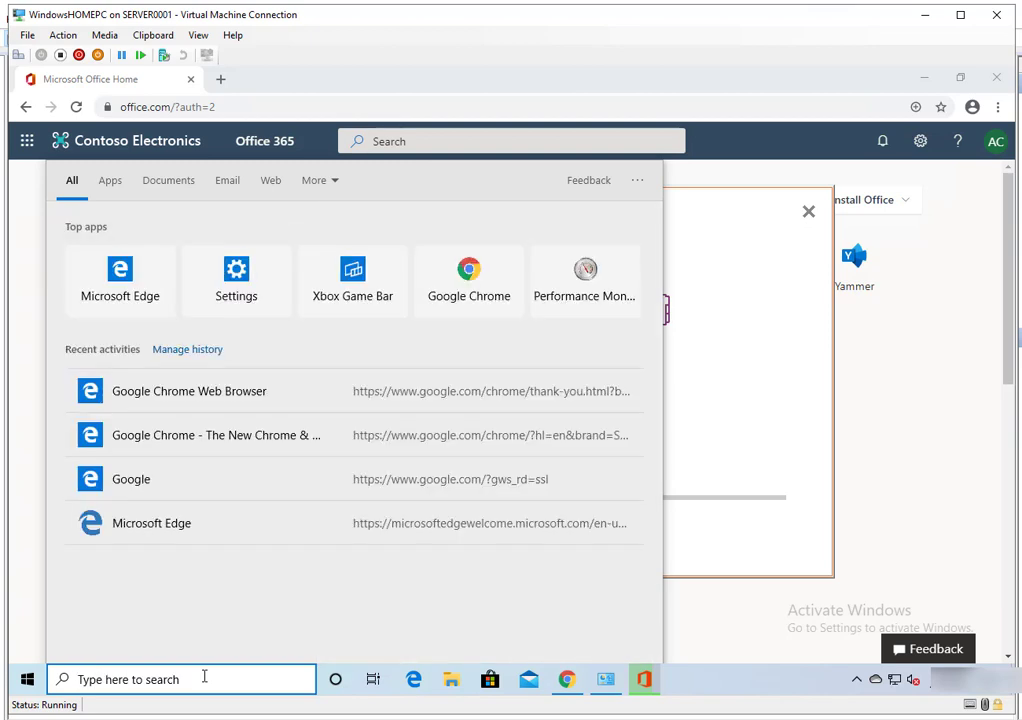
type("excel")
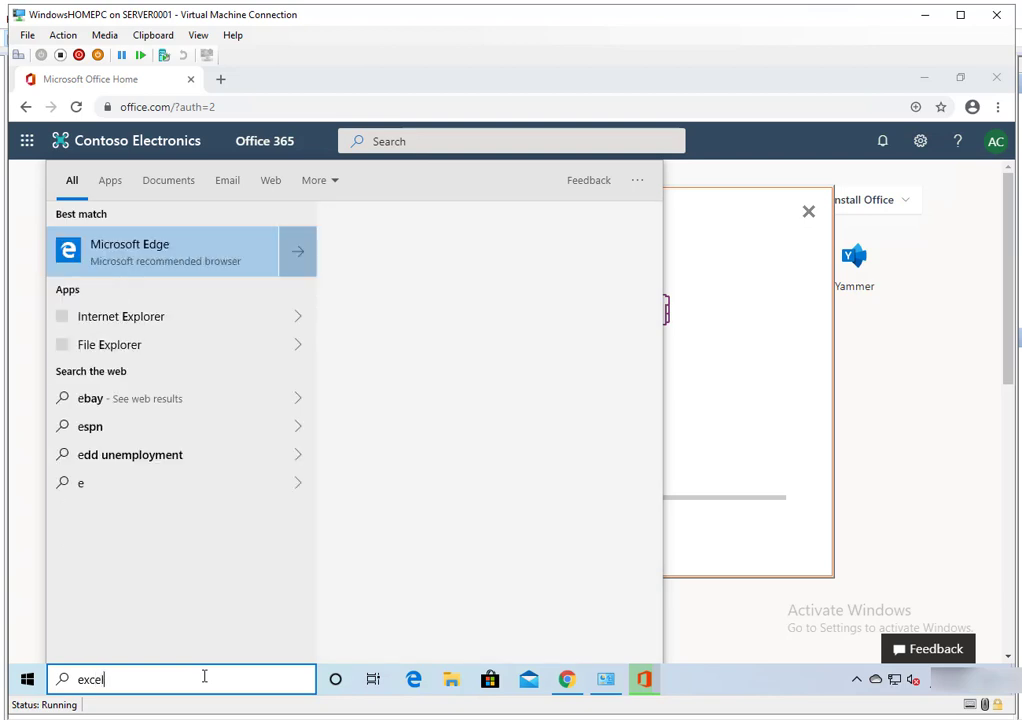
type("excel")
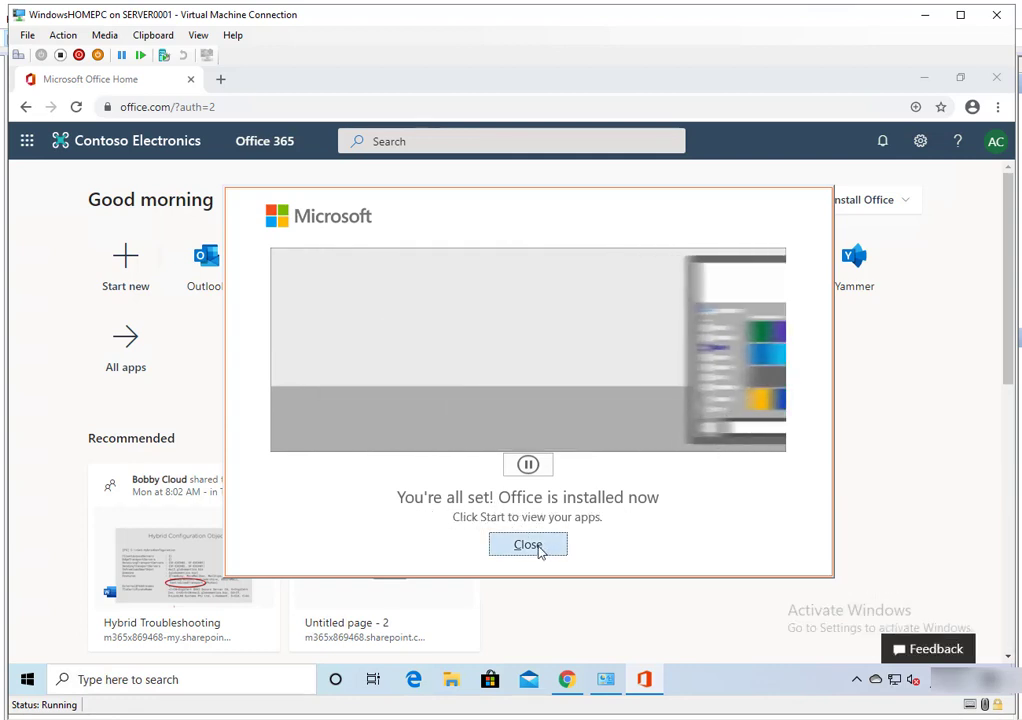
Step: Close the finished Office installer and the System window, leaving the desktop
left_click(528, 544)
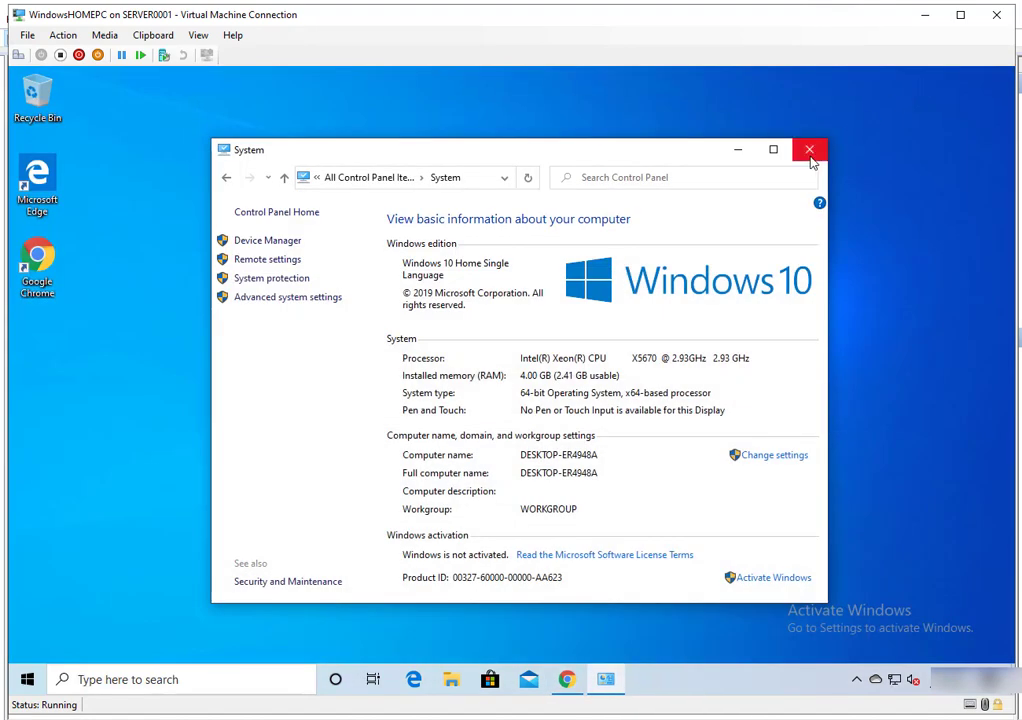
left_click(810, 148)
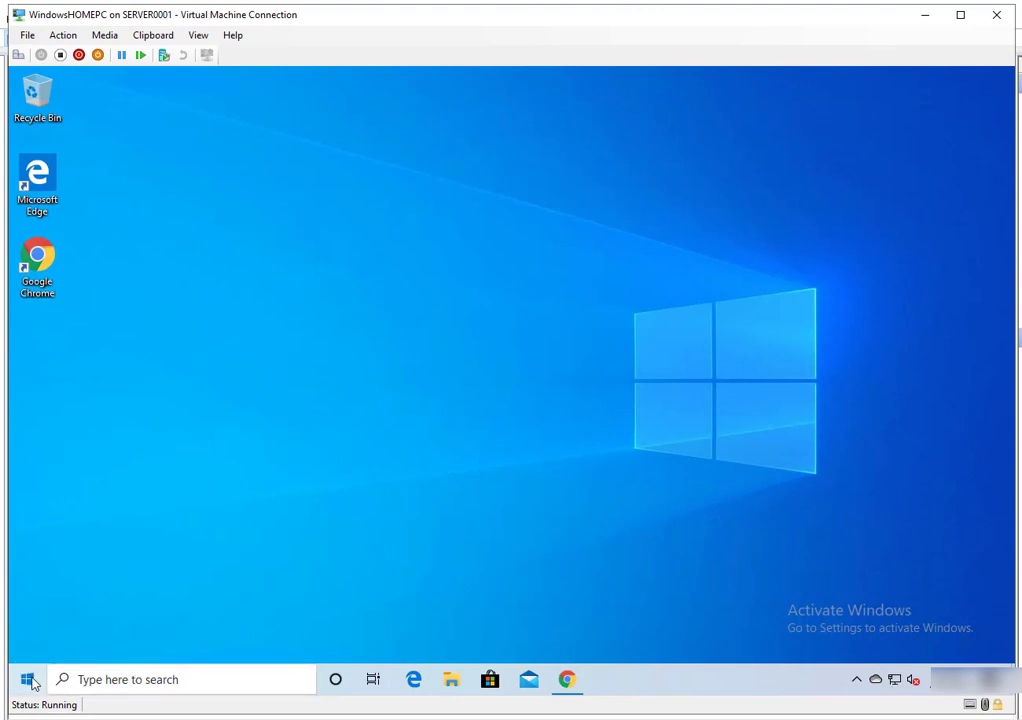
Step: From Start, expand the recently added Office apps and launch Word
left_click(28, 680)
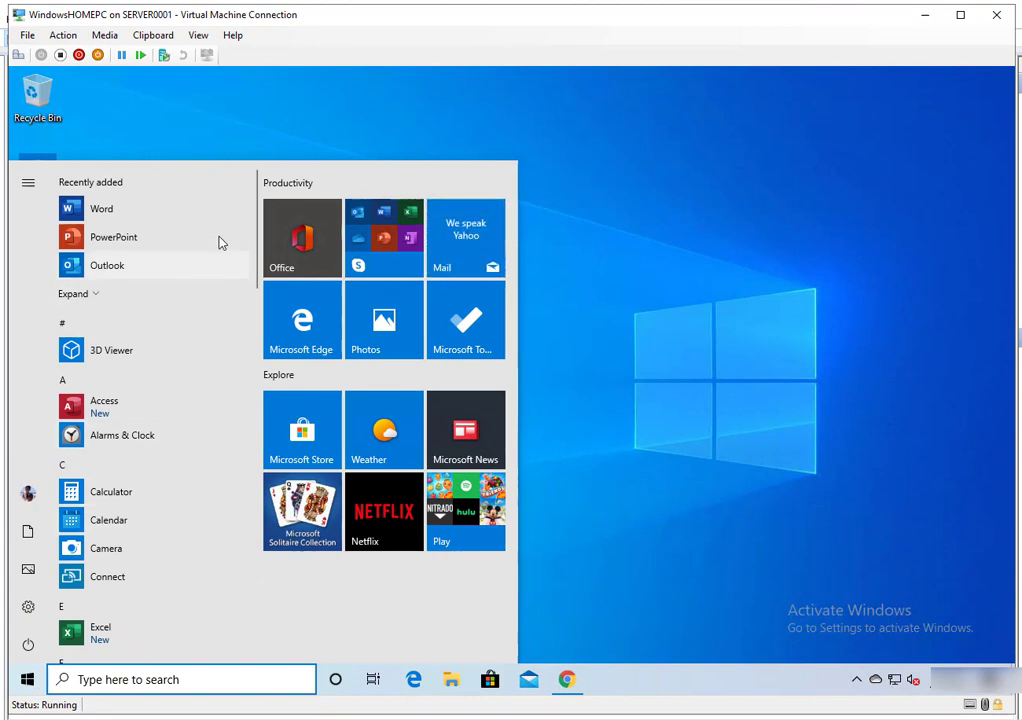
mouse_move(84, 192)
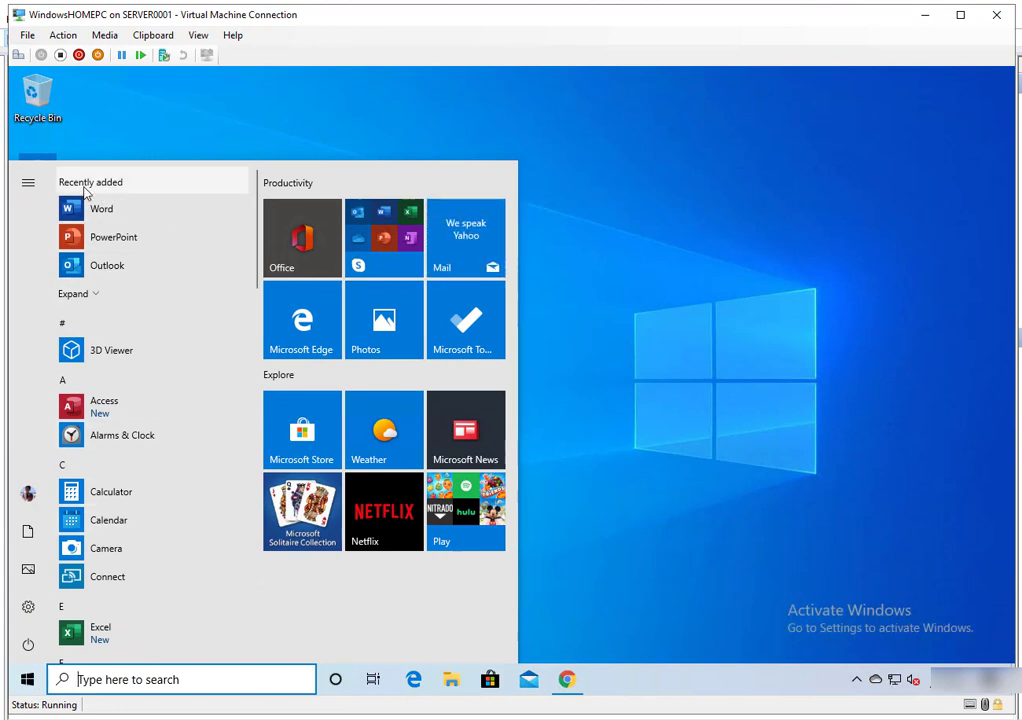
mouse_move(112, 204)
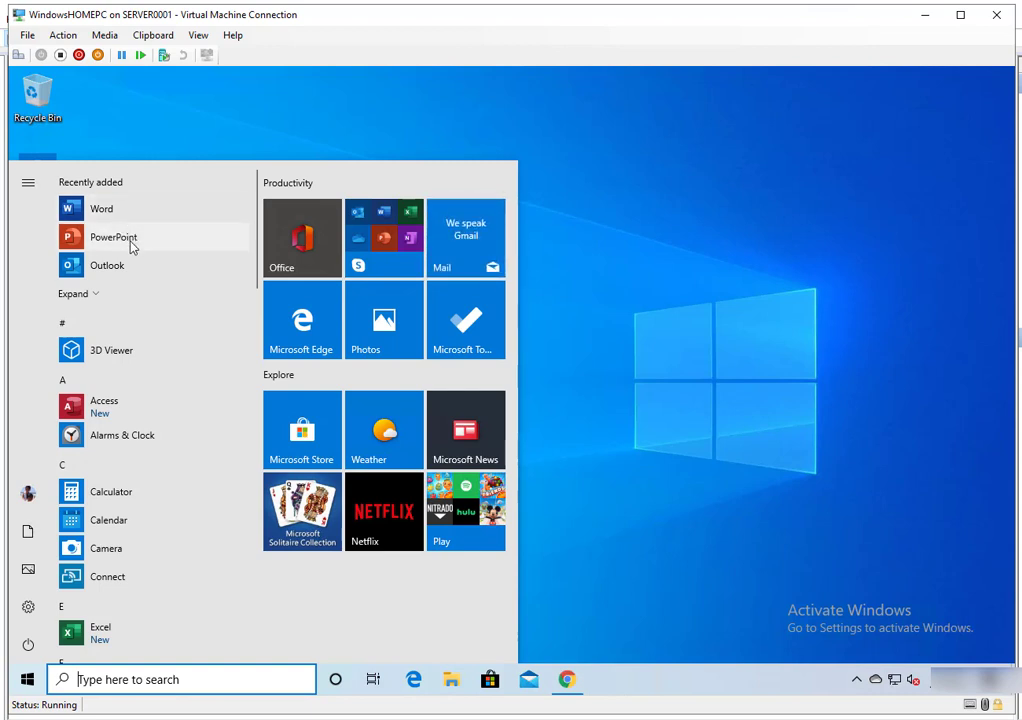
mouse_move(112, 304)
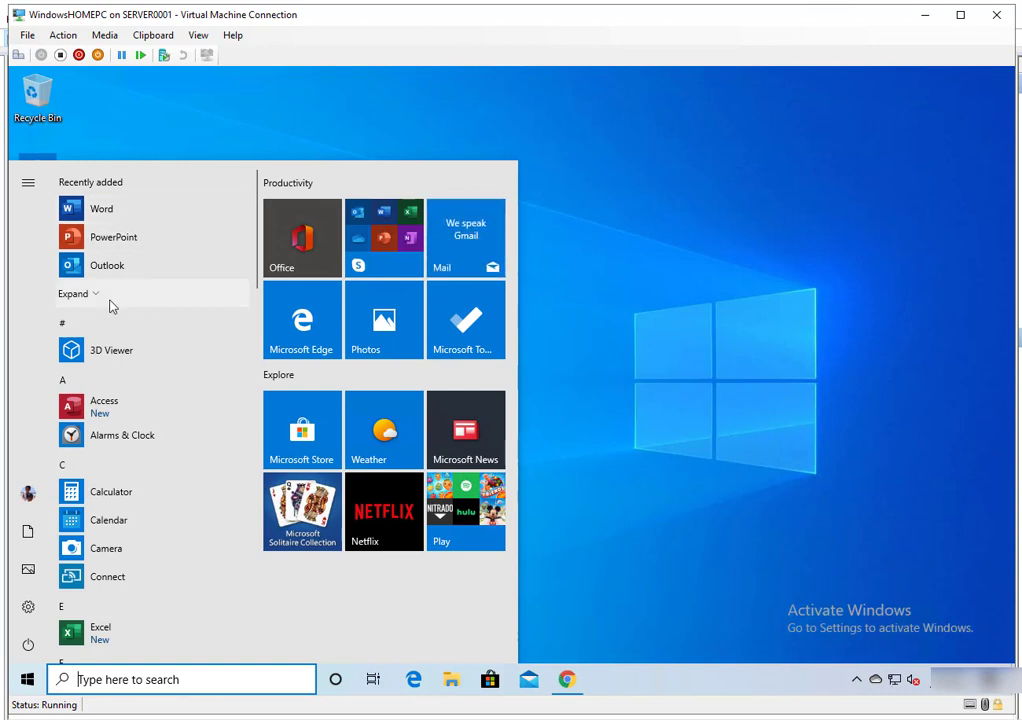
left_click(72, 292)
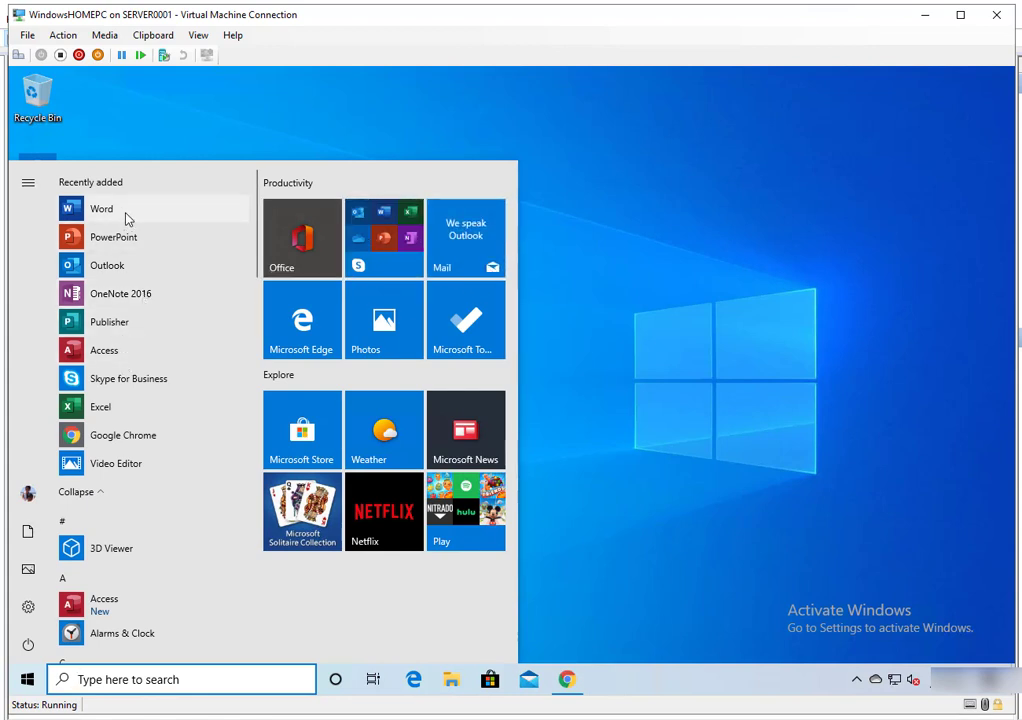
left_click(28, 680)
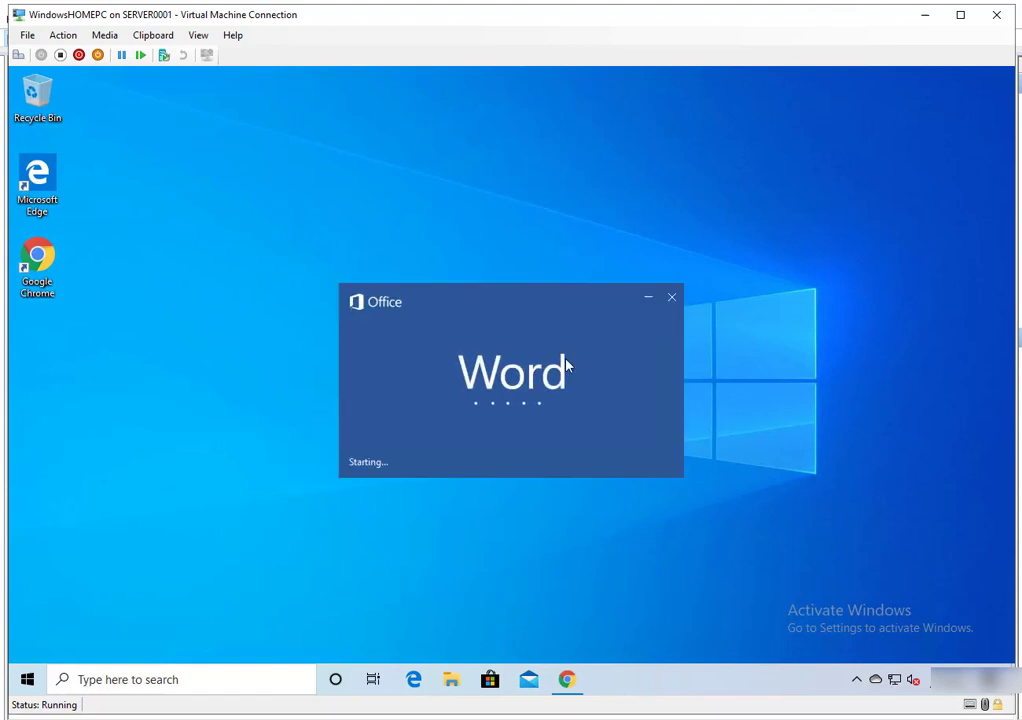
mouse_move(468, 356)
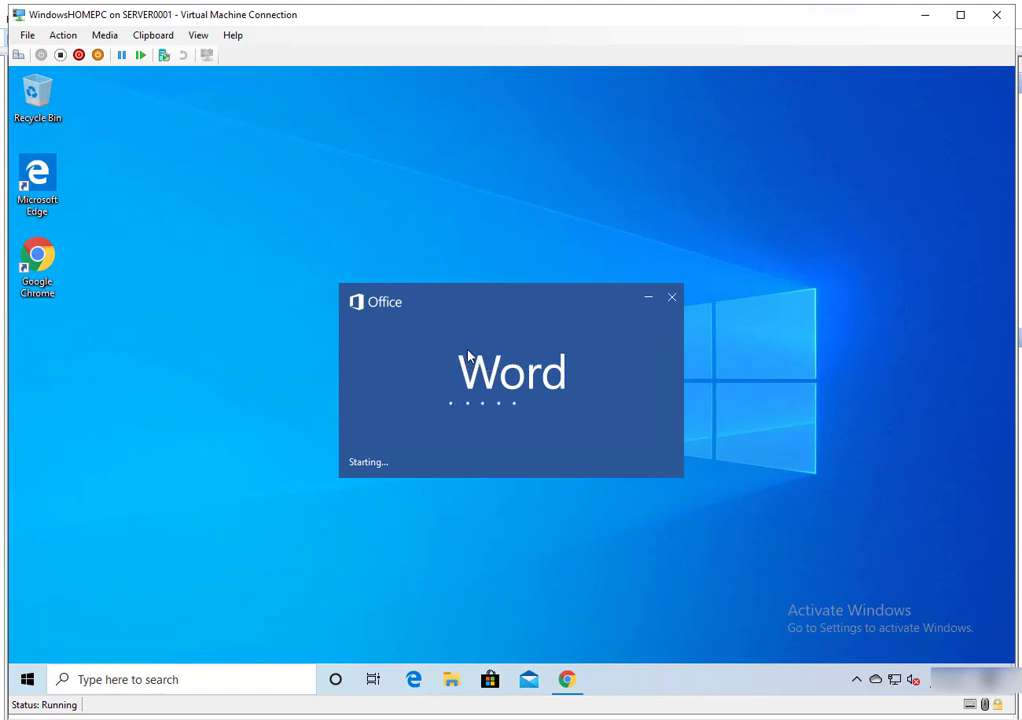
mouse_move(404, 310)
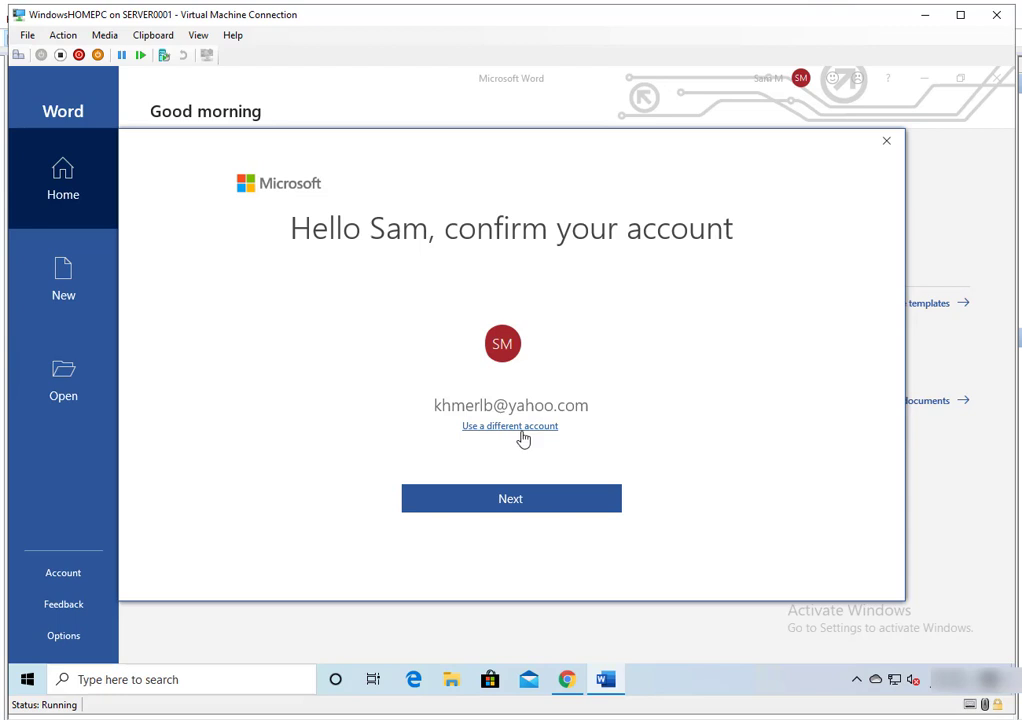
Step: Choose 'Use a different account' on Word's confirm-your-account dialog
left_click(510, 426)
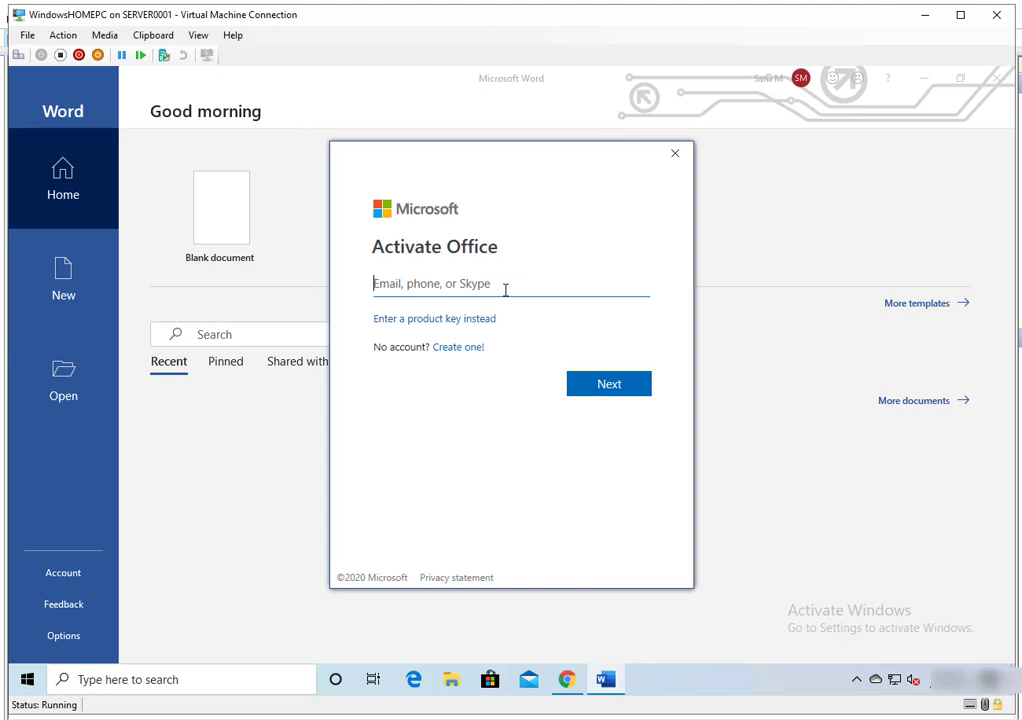
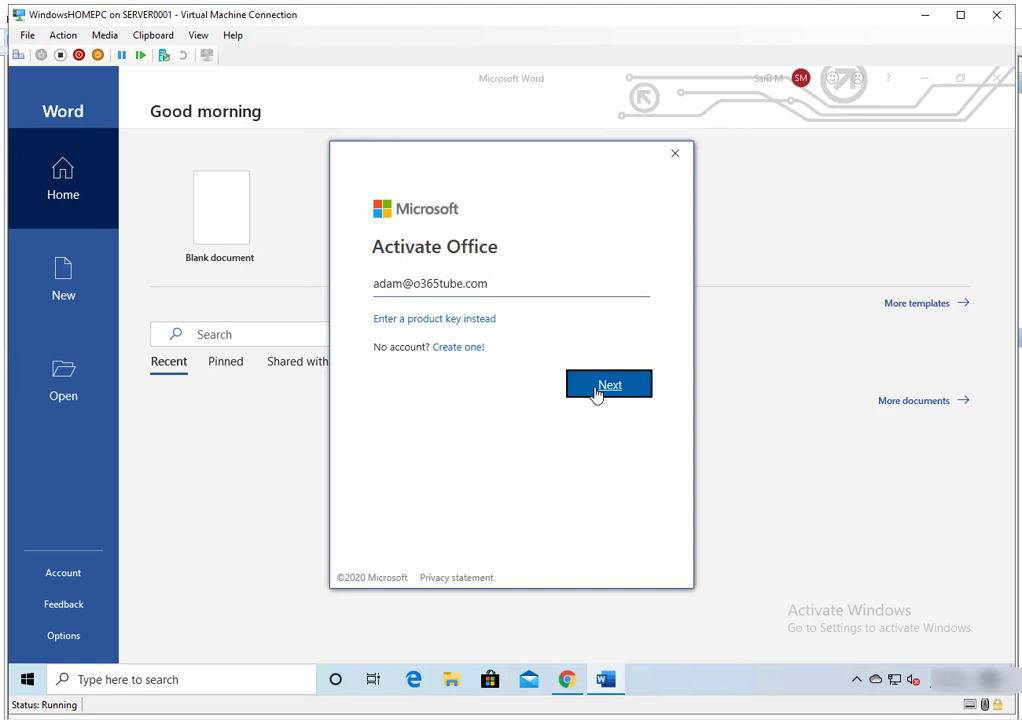
mouse_move(524, 428)
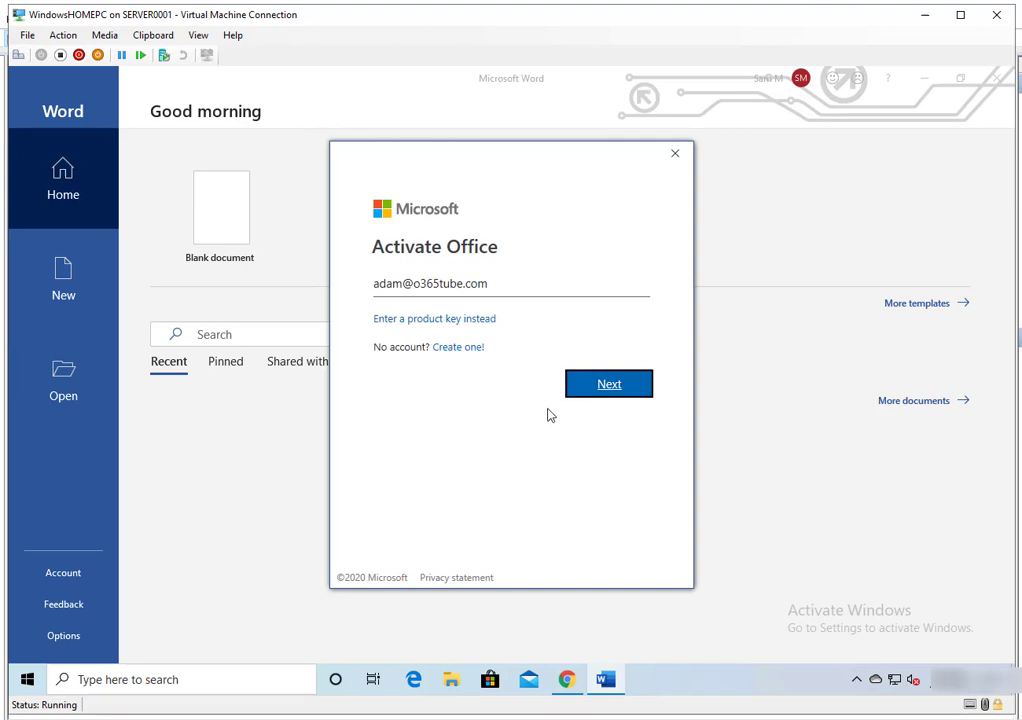
left_click(608, 384)
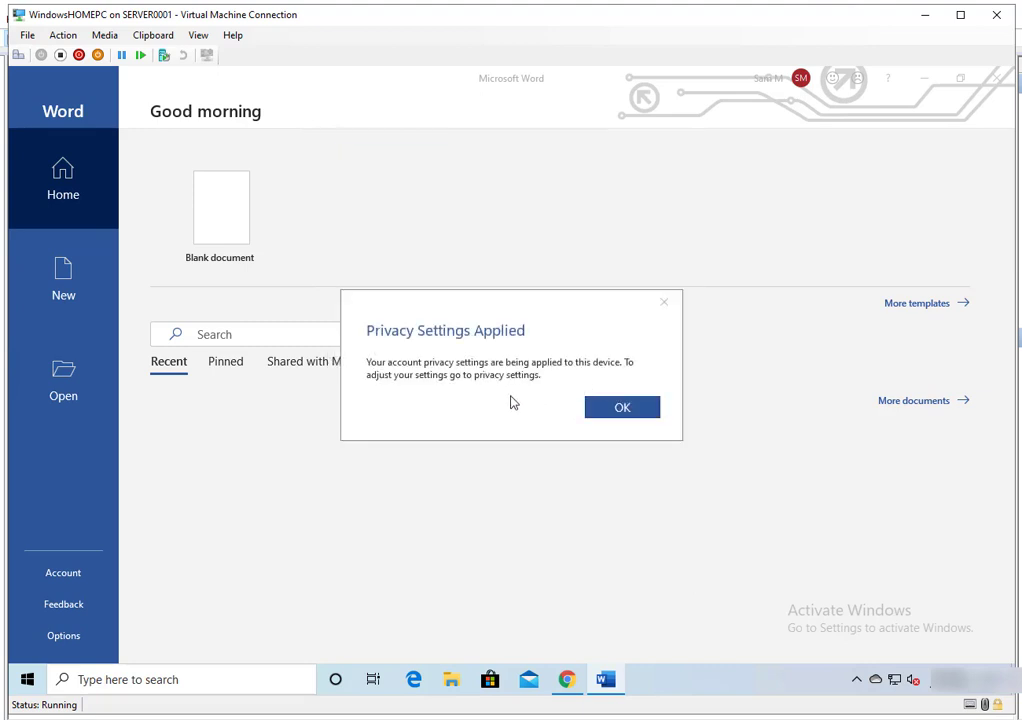
Step: Dismiss the Privacy Settings Applied notice and sign in with the work account password
left_click(622, 406)
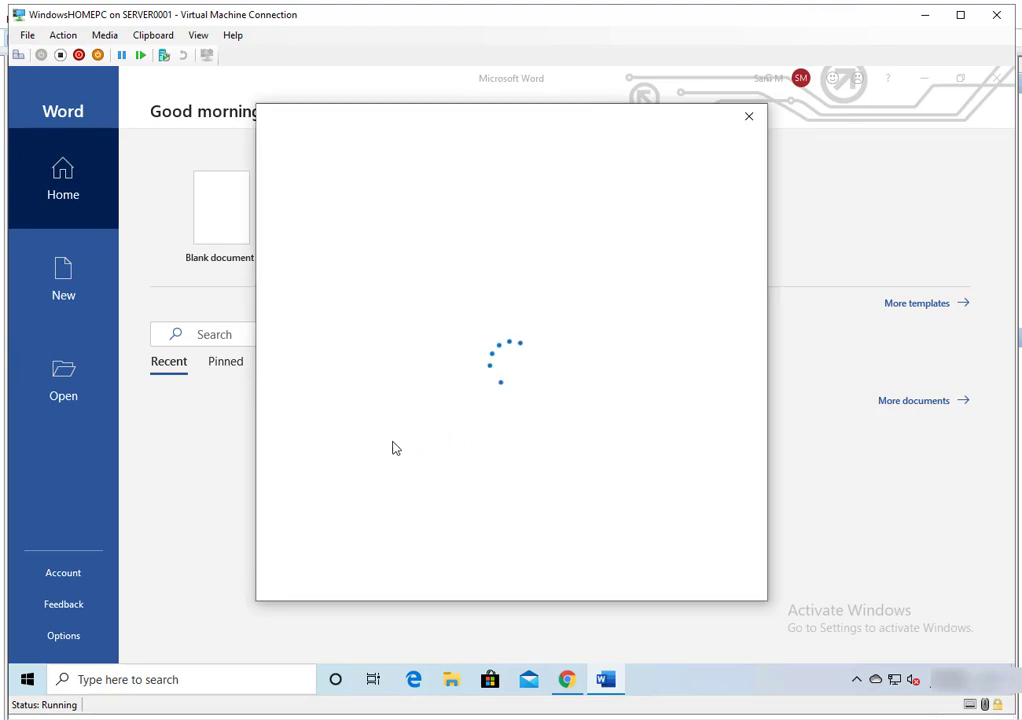
mouse_move(372, 464)
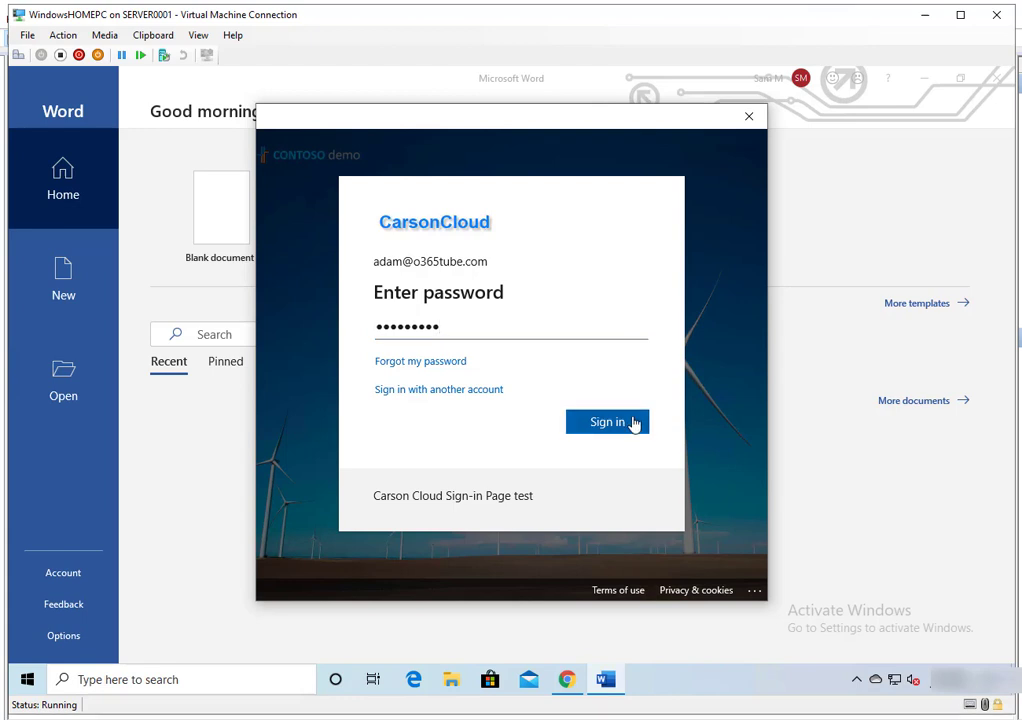
left_click(608, 420)
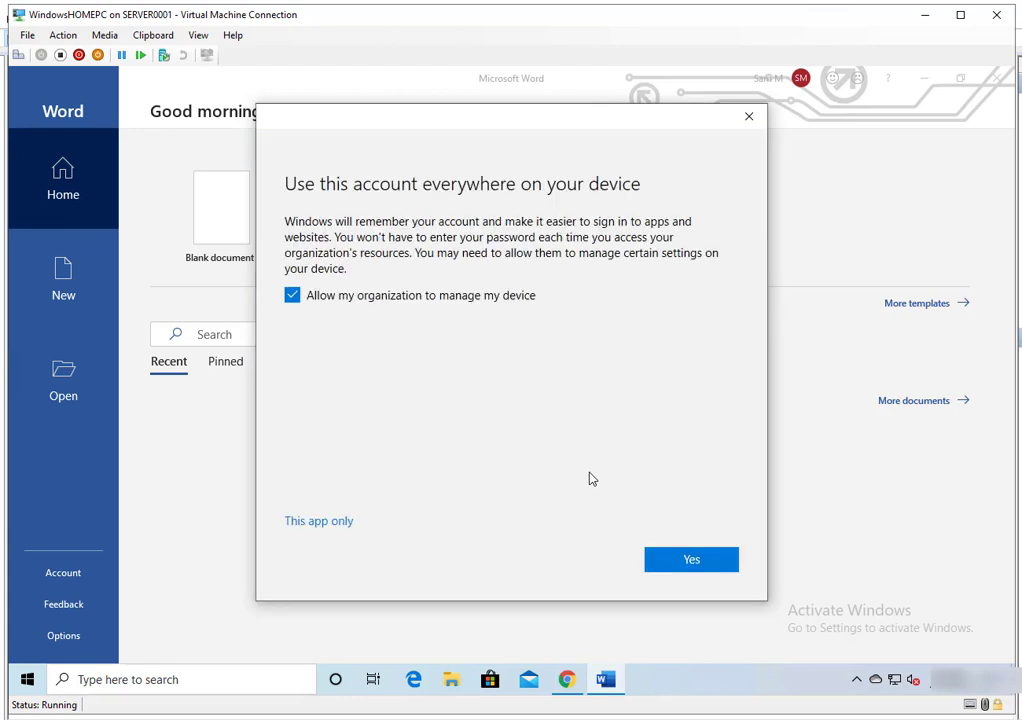
mouse_move(324, 192)
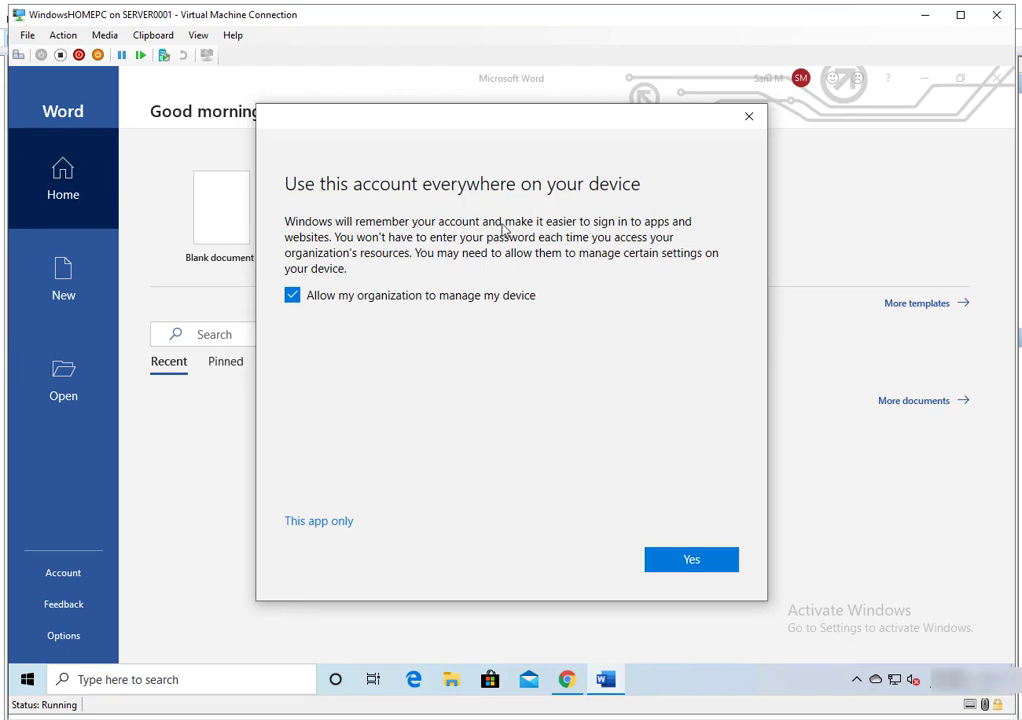
mouse_move(352, 356)
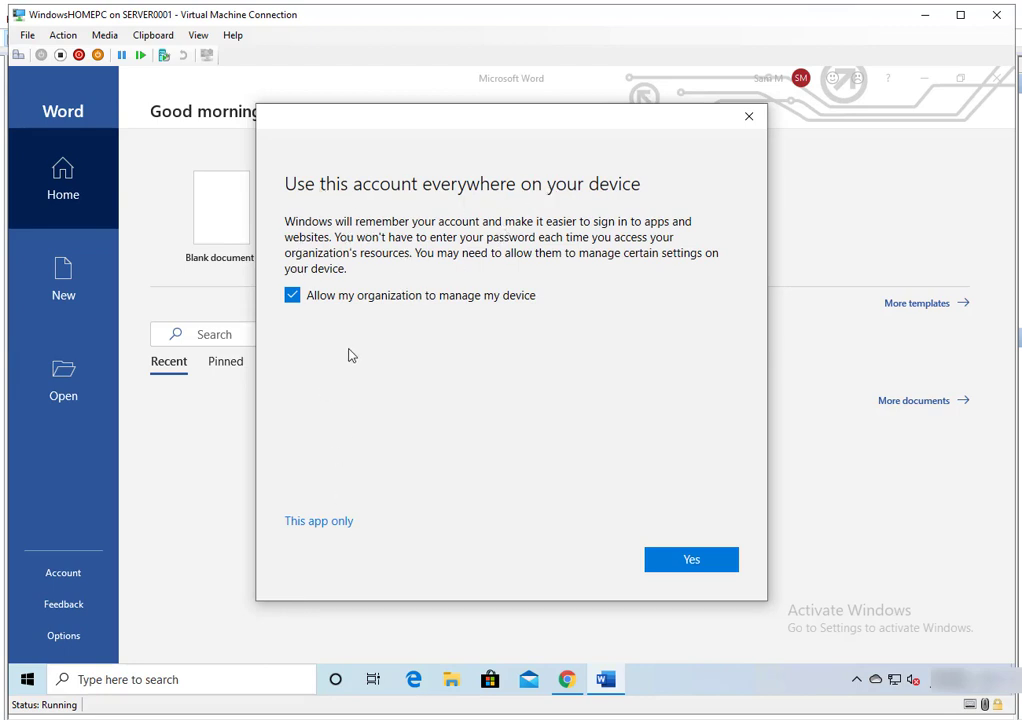
Step: Turn off 'Allow my organization to manage my device' and confirm Yes to use the account everywhere
left_click(292, 296)
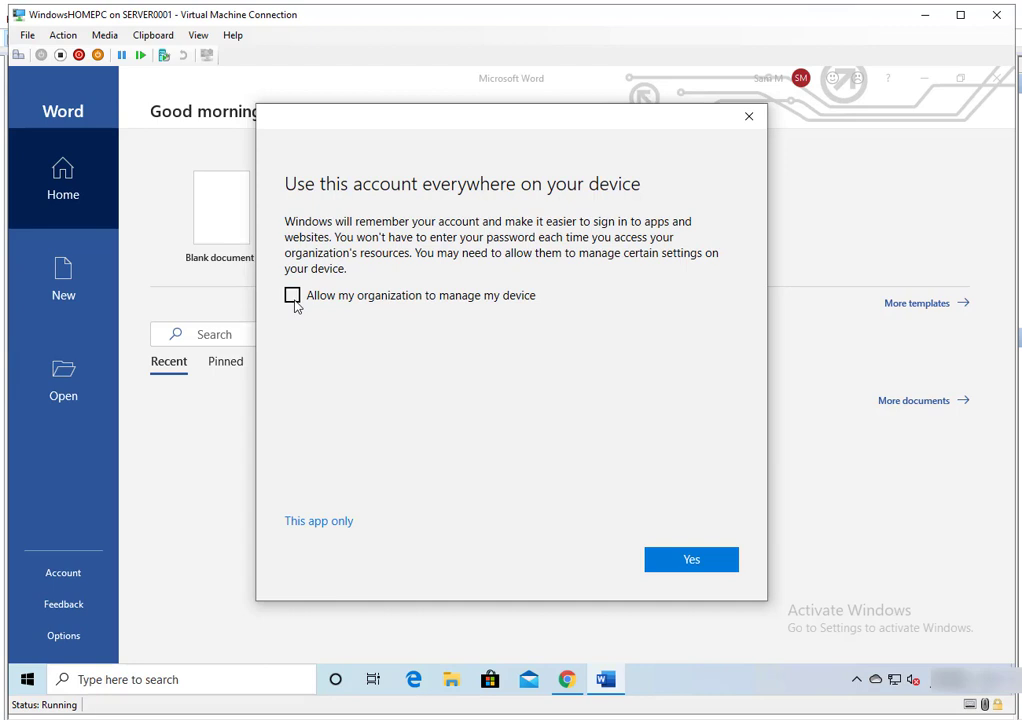
mouse_move(522, 304)
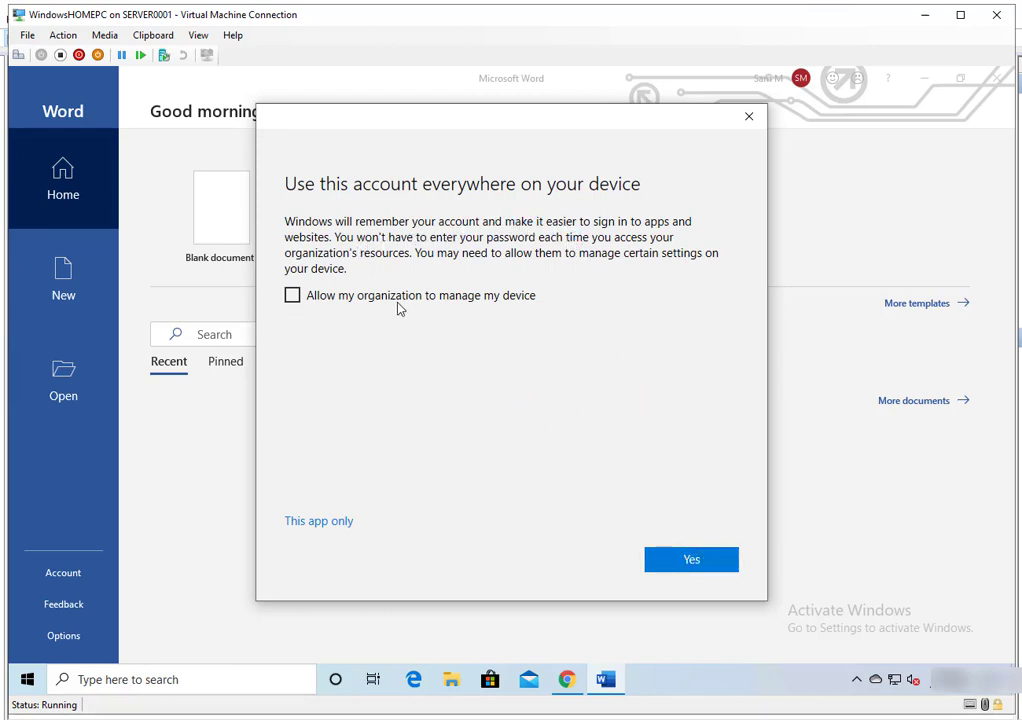
mouse_move(240, 280)
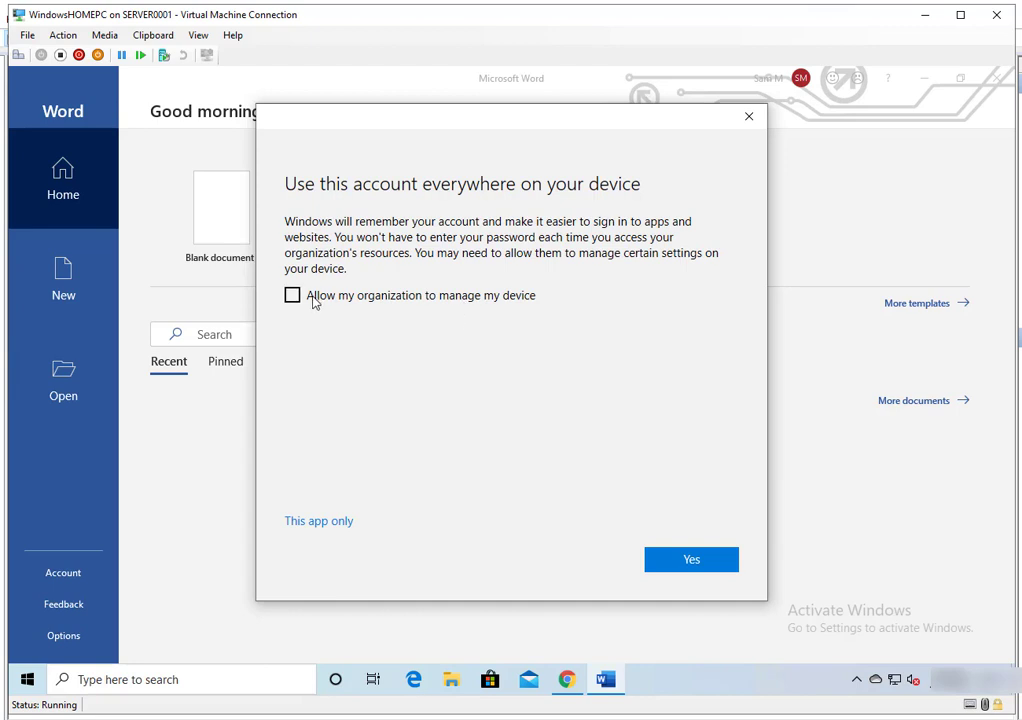
left_click(692, 560)
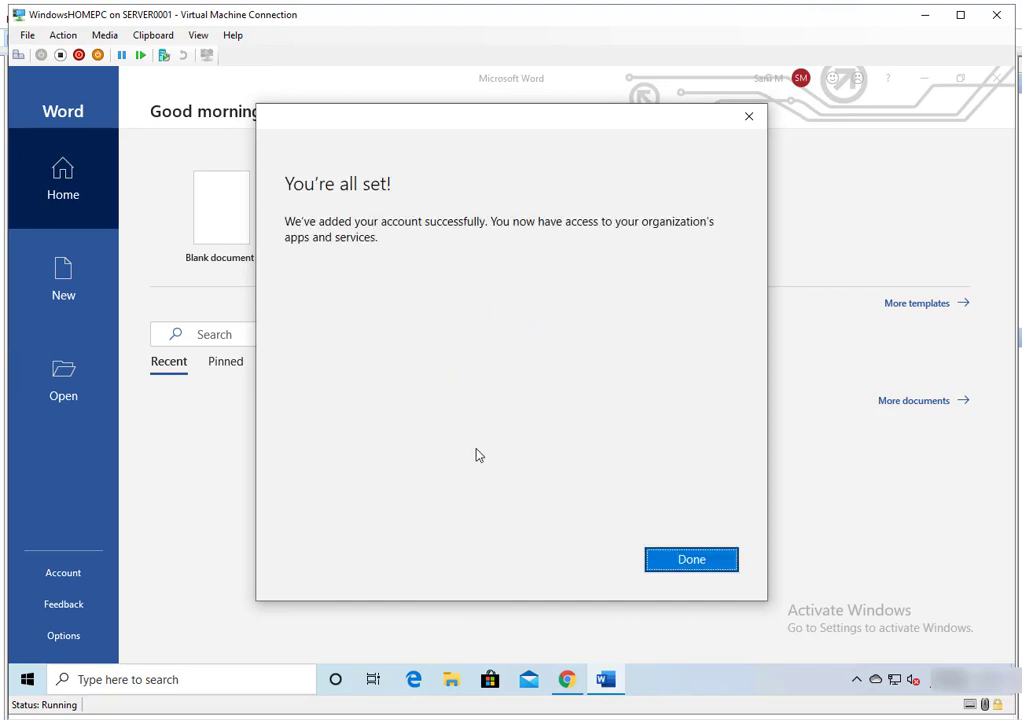
mouse_move(268, 238)
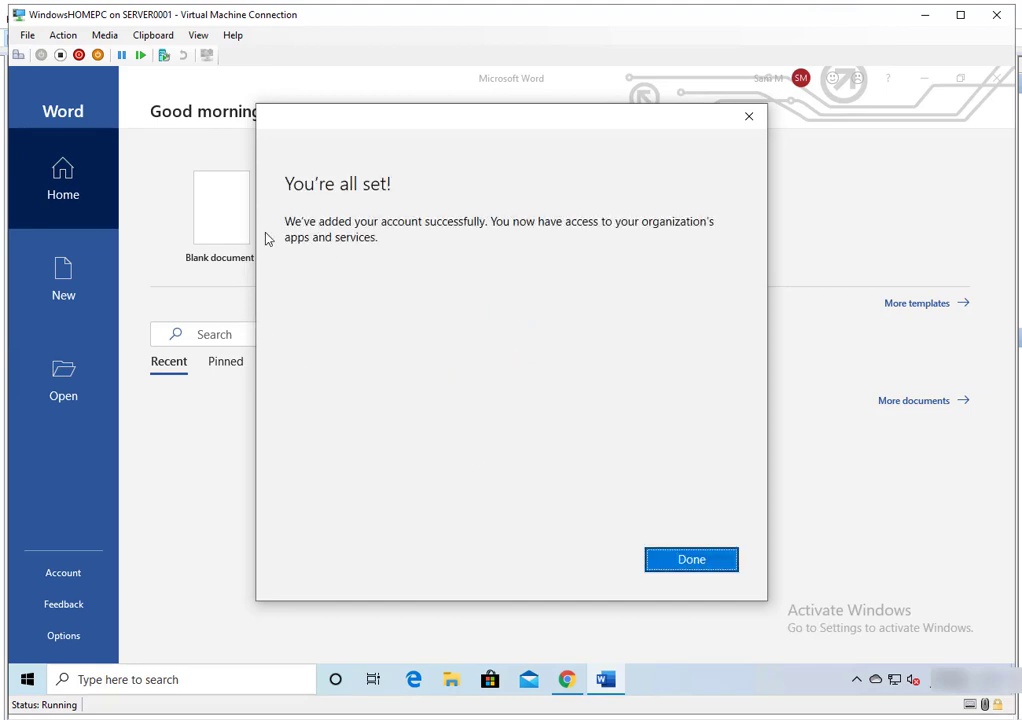
mouse_move(546, 500)
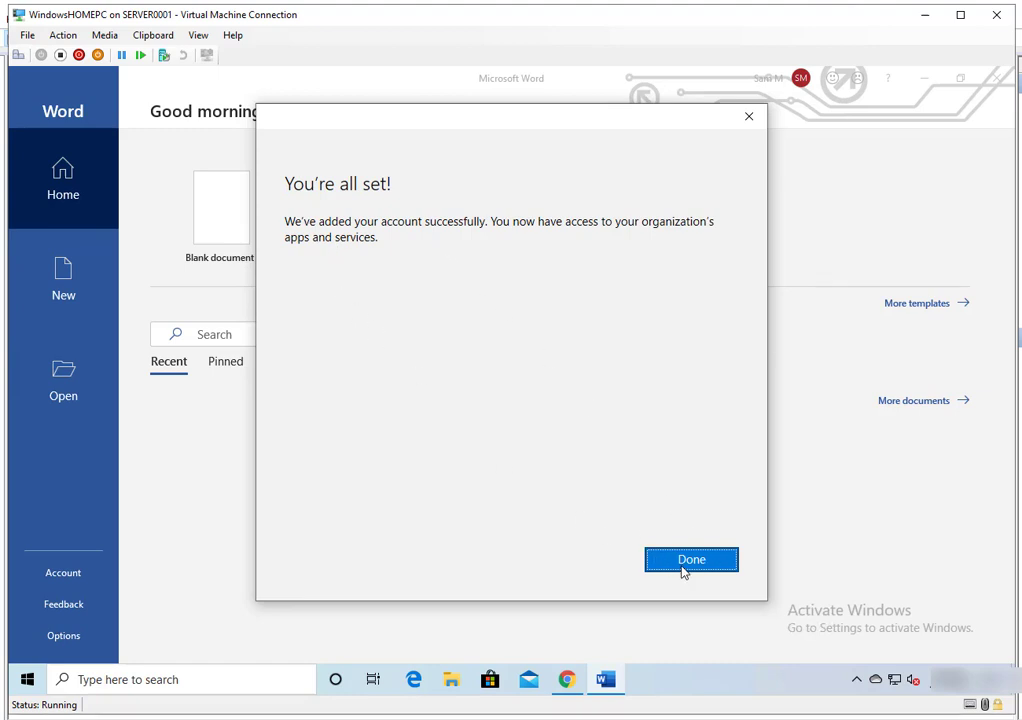
Step: Close the 'You're all set' confirmation, accept the Office license agreement and acknowledge the privacy notices
left_click(690, 560)
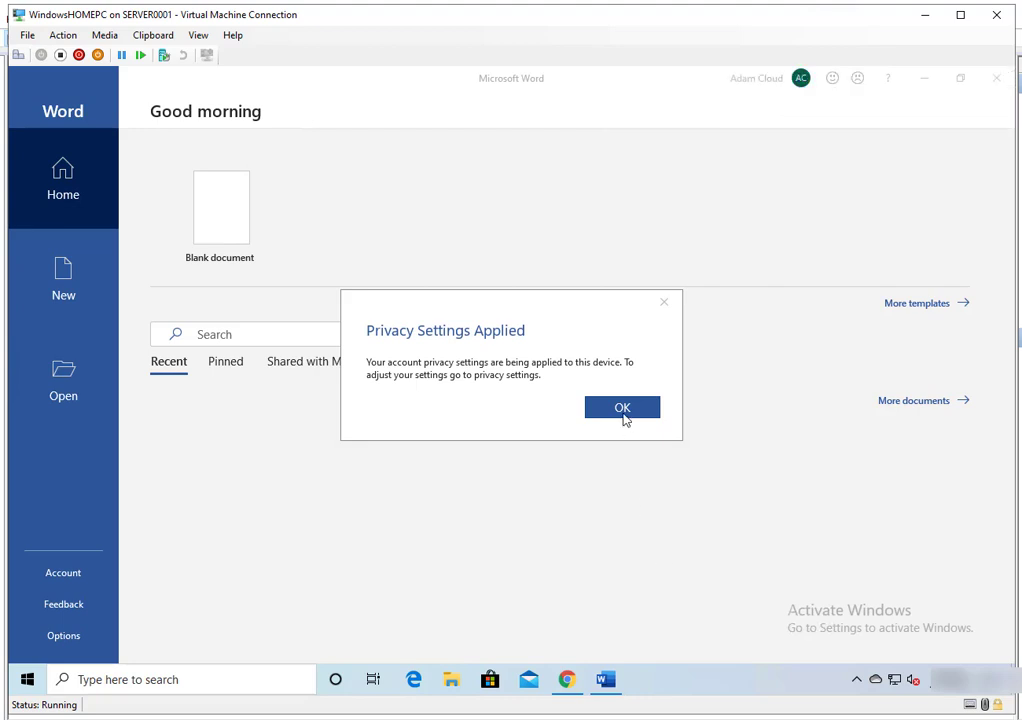
left_click(622, 408)
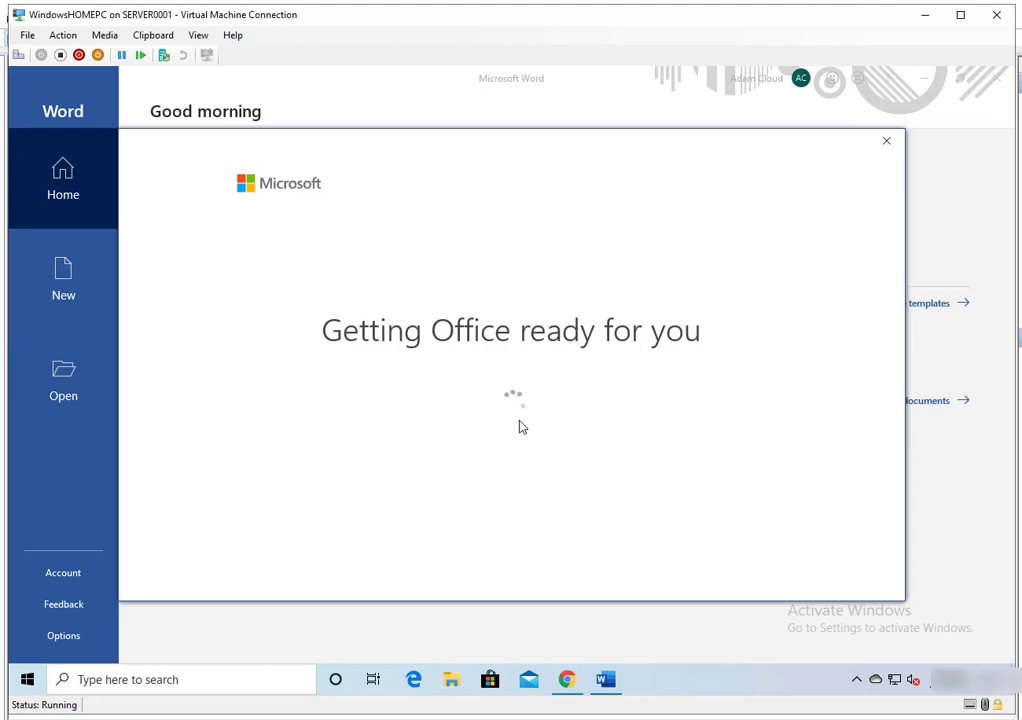
mouse_move(500, 414)
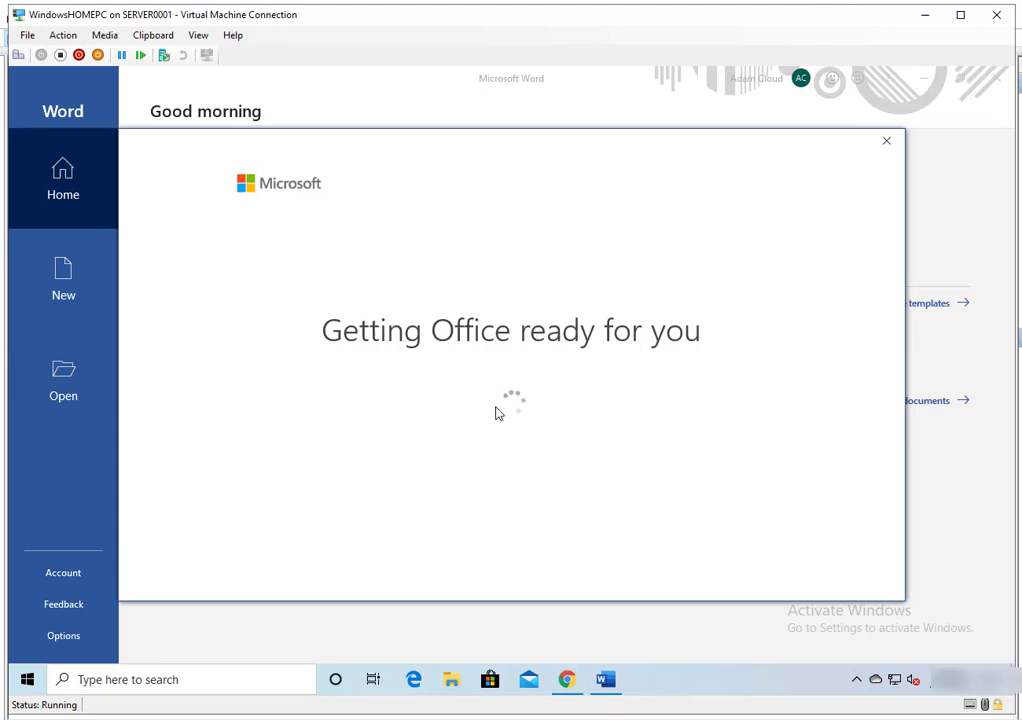
mouse_move(660, 372)
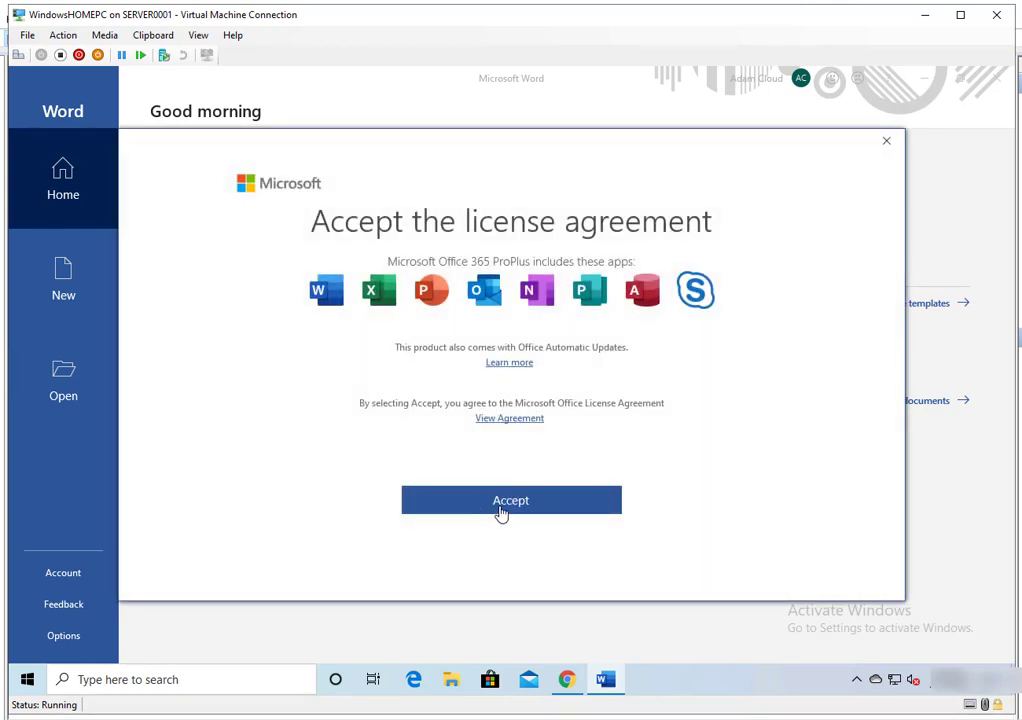
left_click(510, 500)
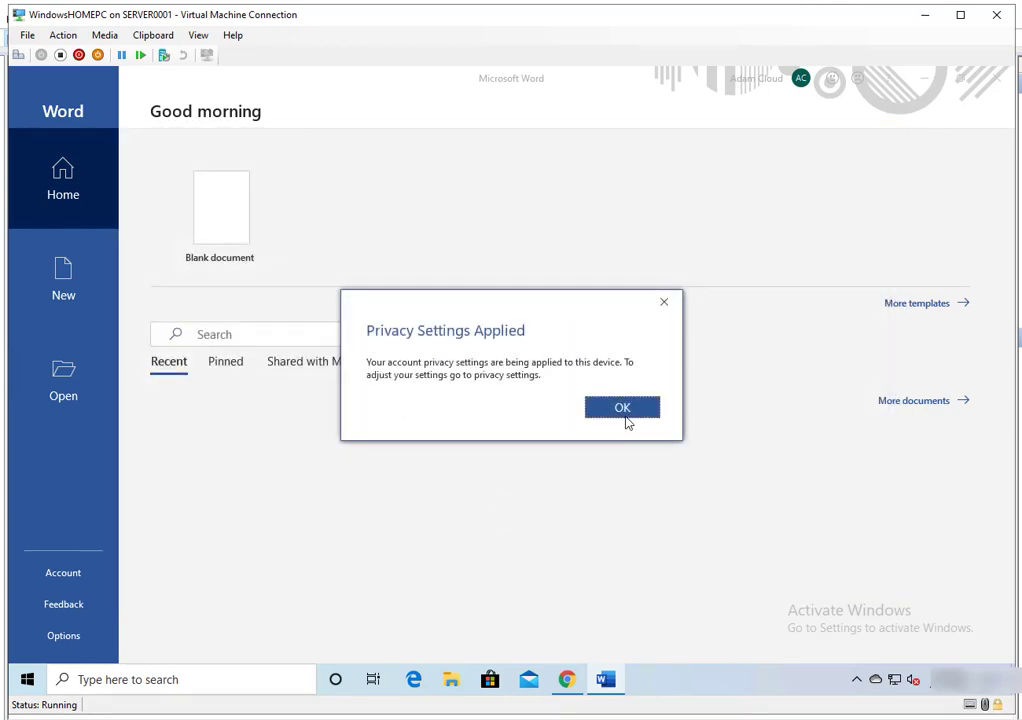
left_click(622, 408)
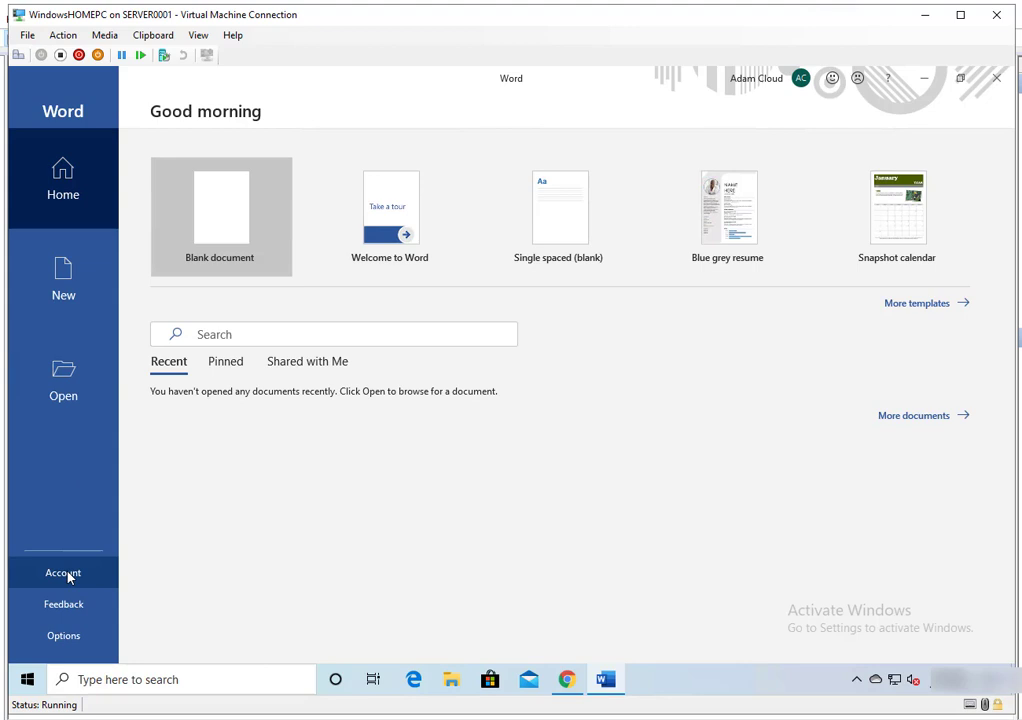
Step: Show the Account page confirming the work account and Office 365 ProPlus subscription
left_click(64, 572)
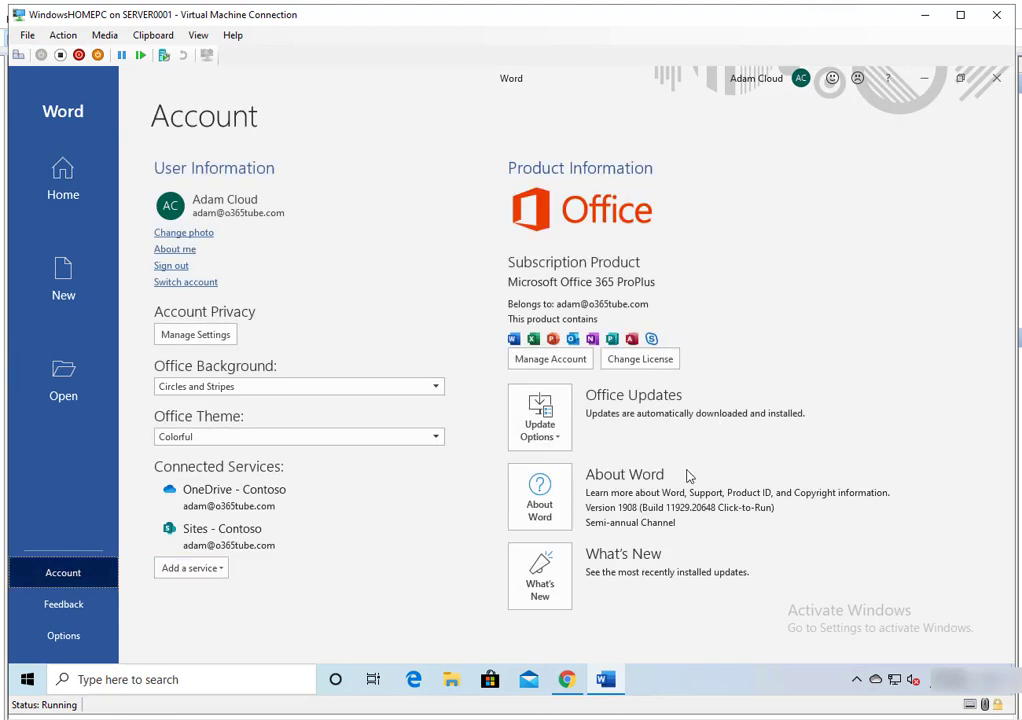
mouse_move(558, 308)
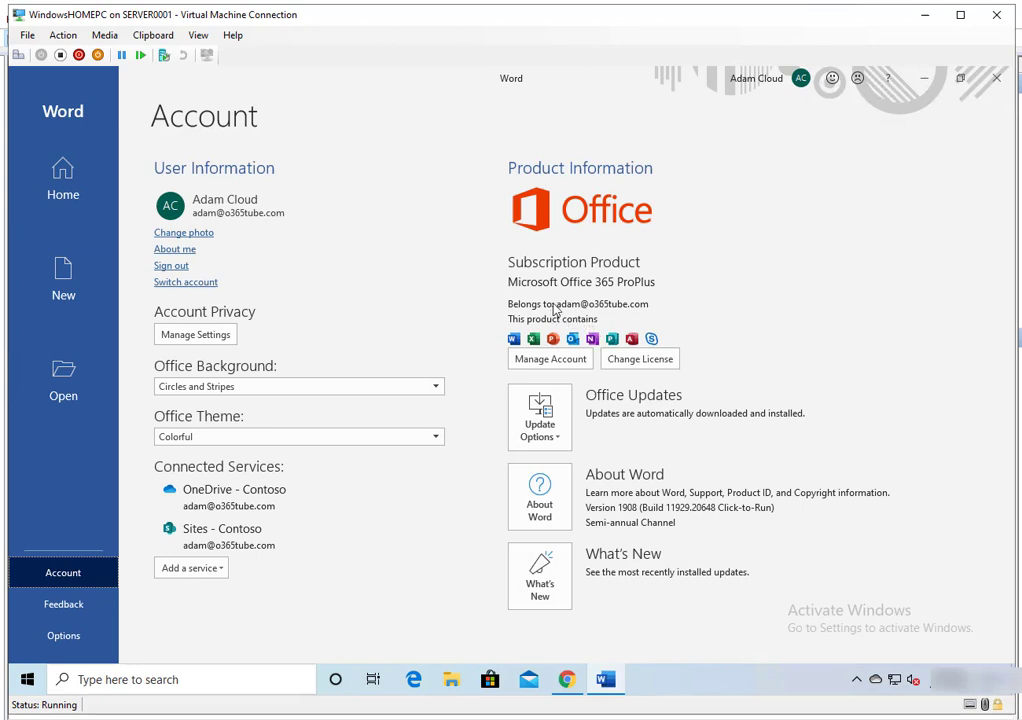
mouse_move(818, 356)
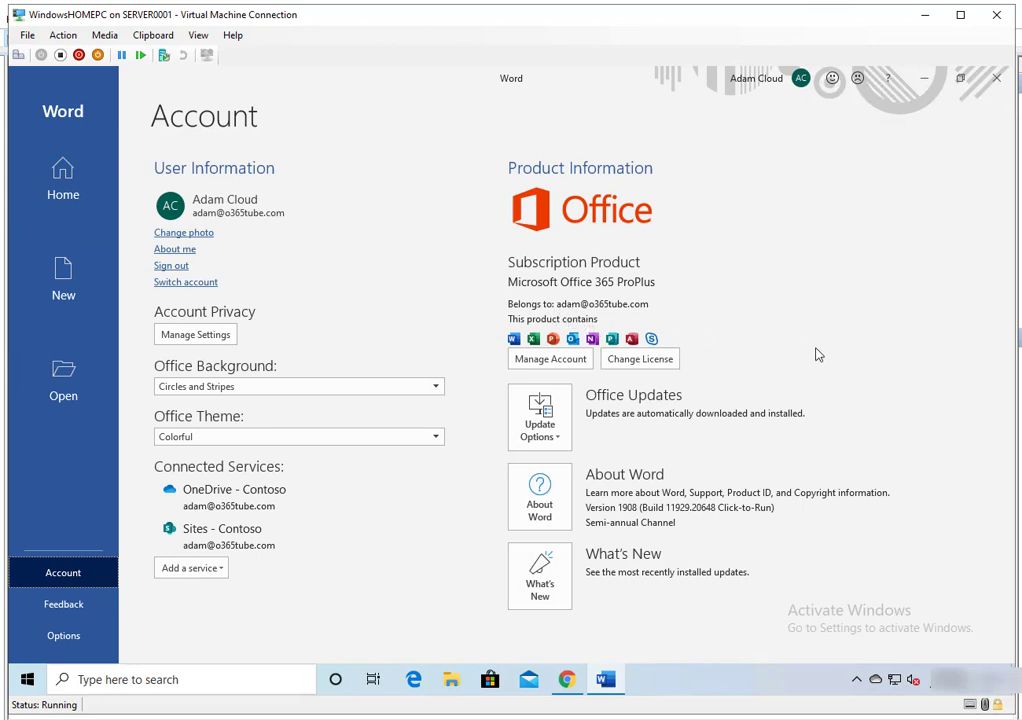
mouse_move(540, 298)
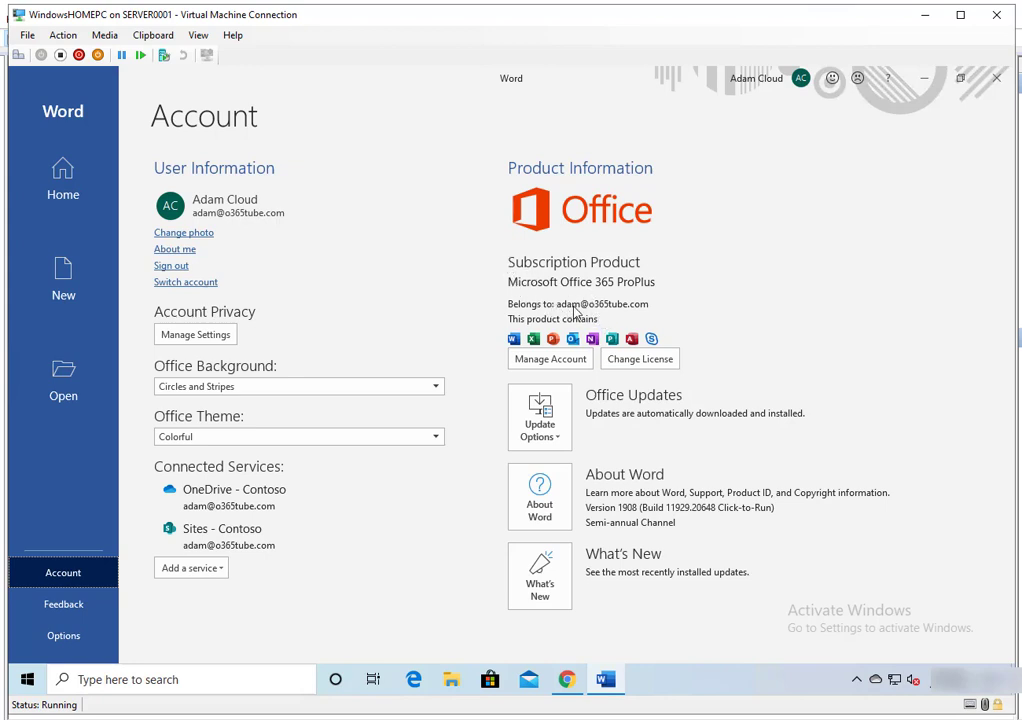
mouse_move(828, 362)
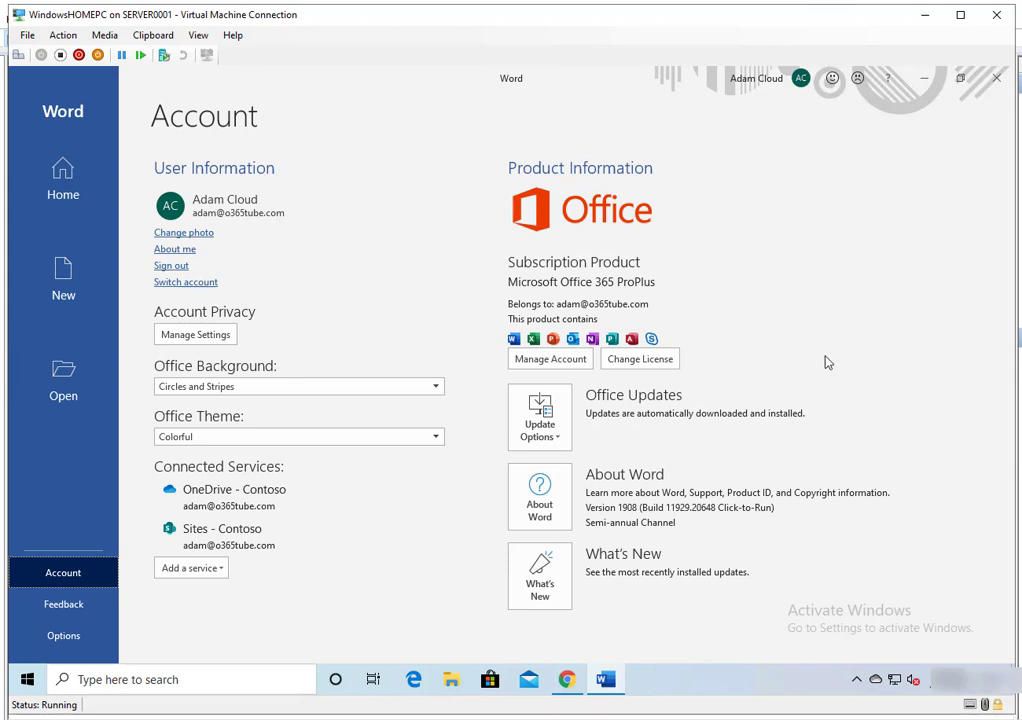
mouse_move(804, 304)
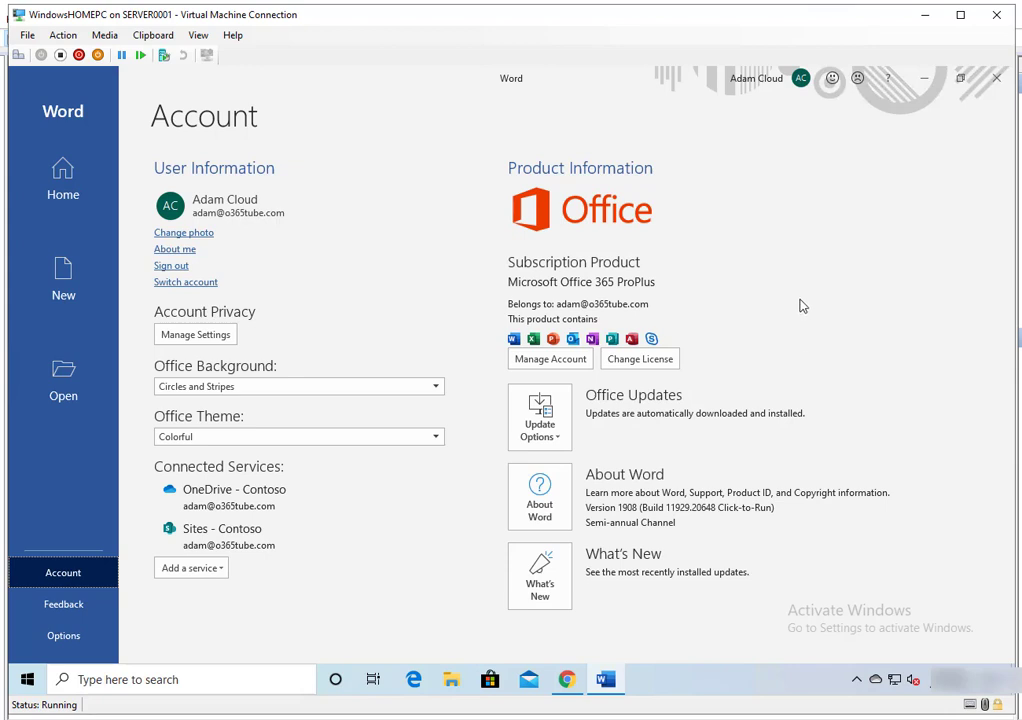
mouse_move(788, 288)
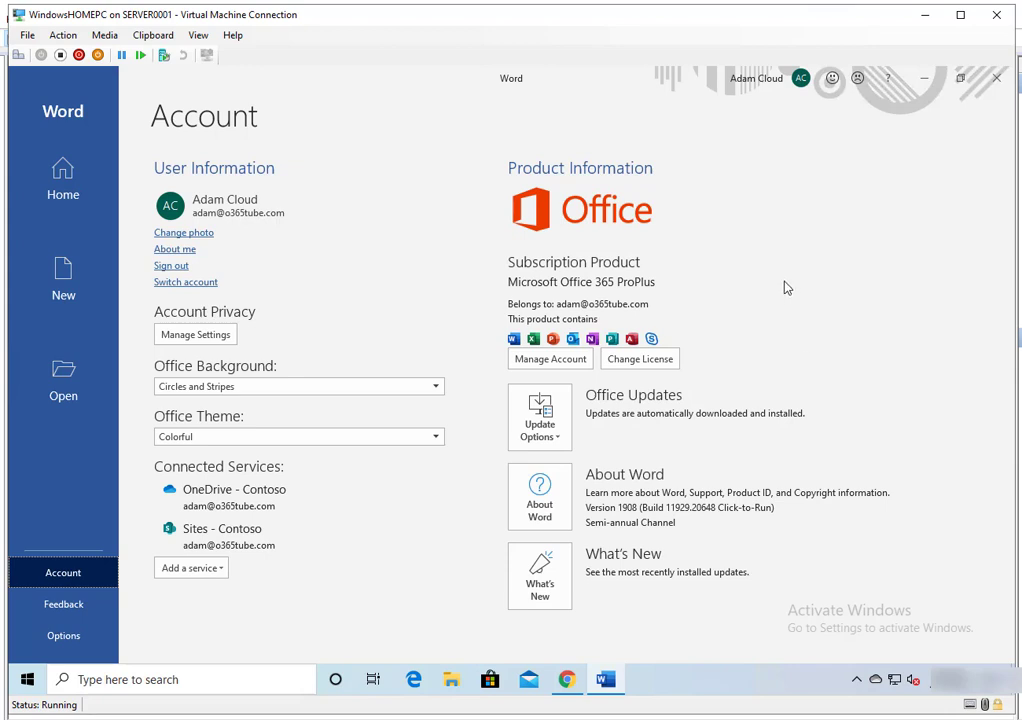
mouse_move(756, 290)
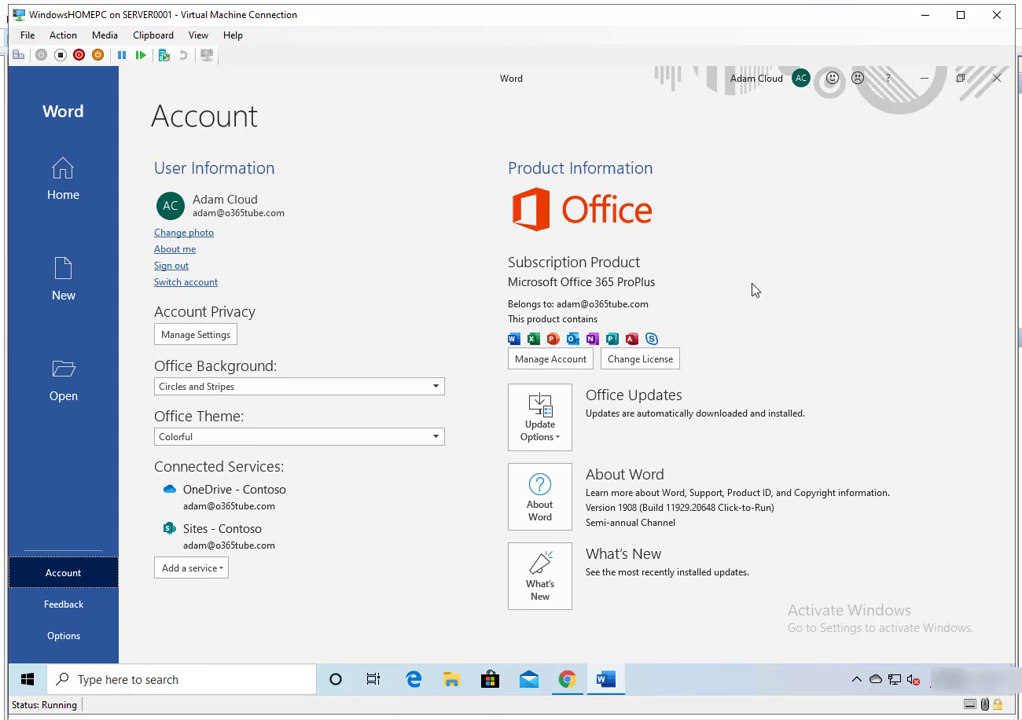
mouse_move(798, 272)
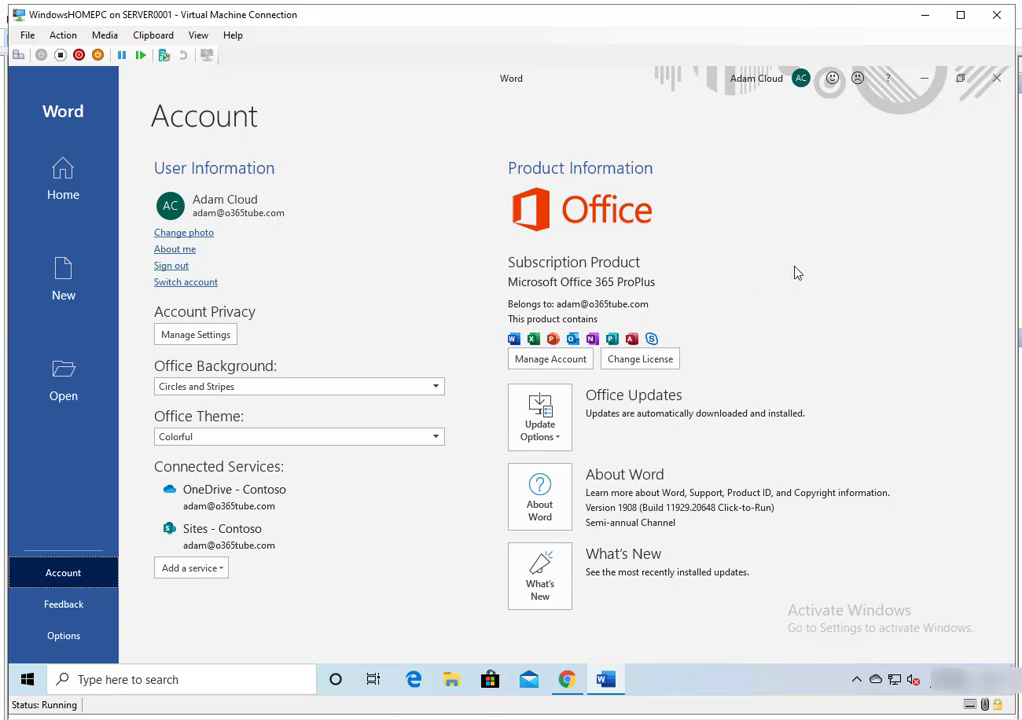